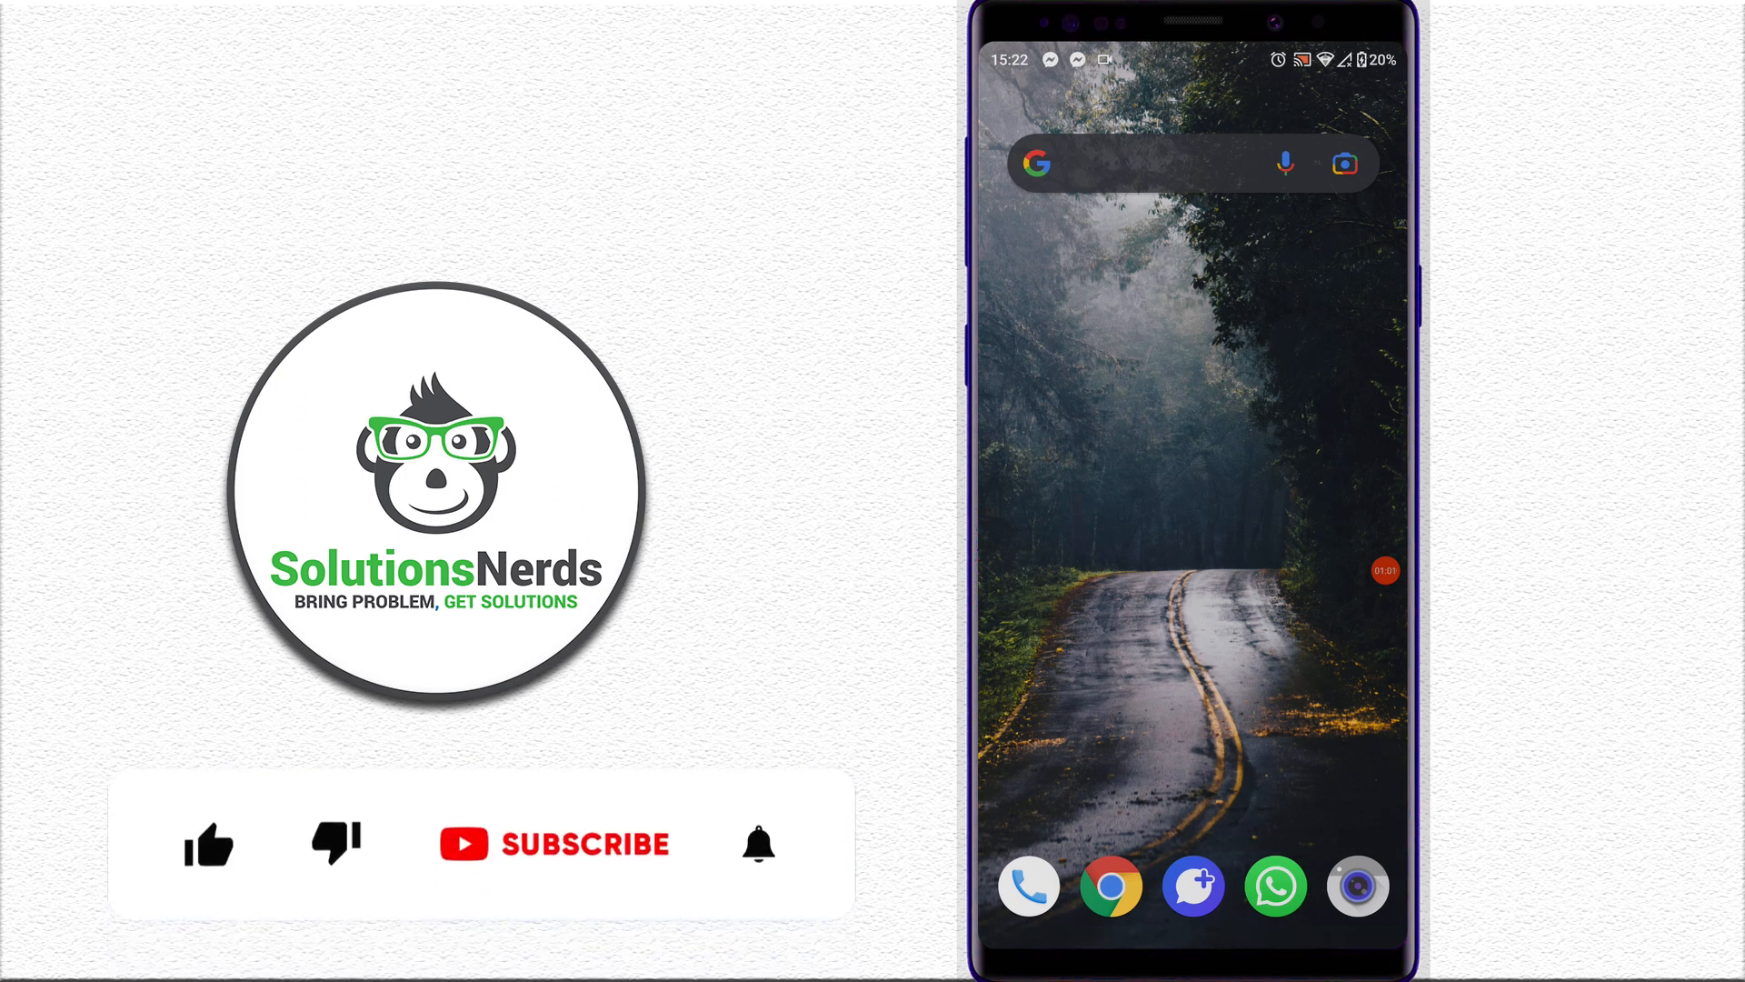
- Launch the Settings app from the phone's app drawer
click(207, 845)
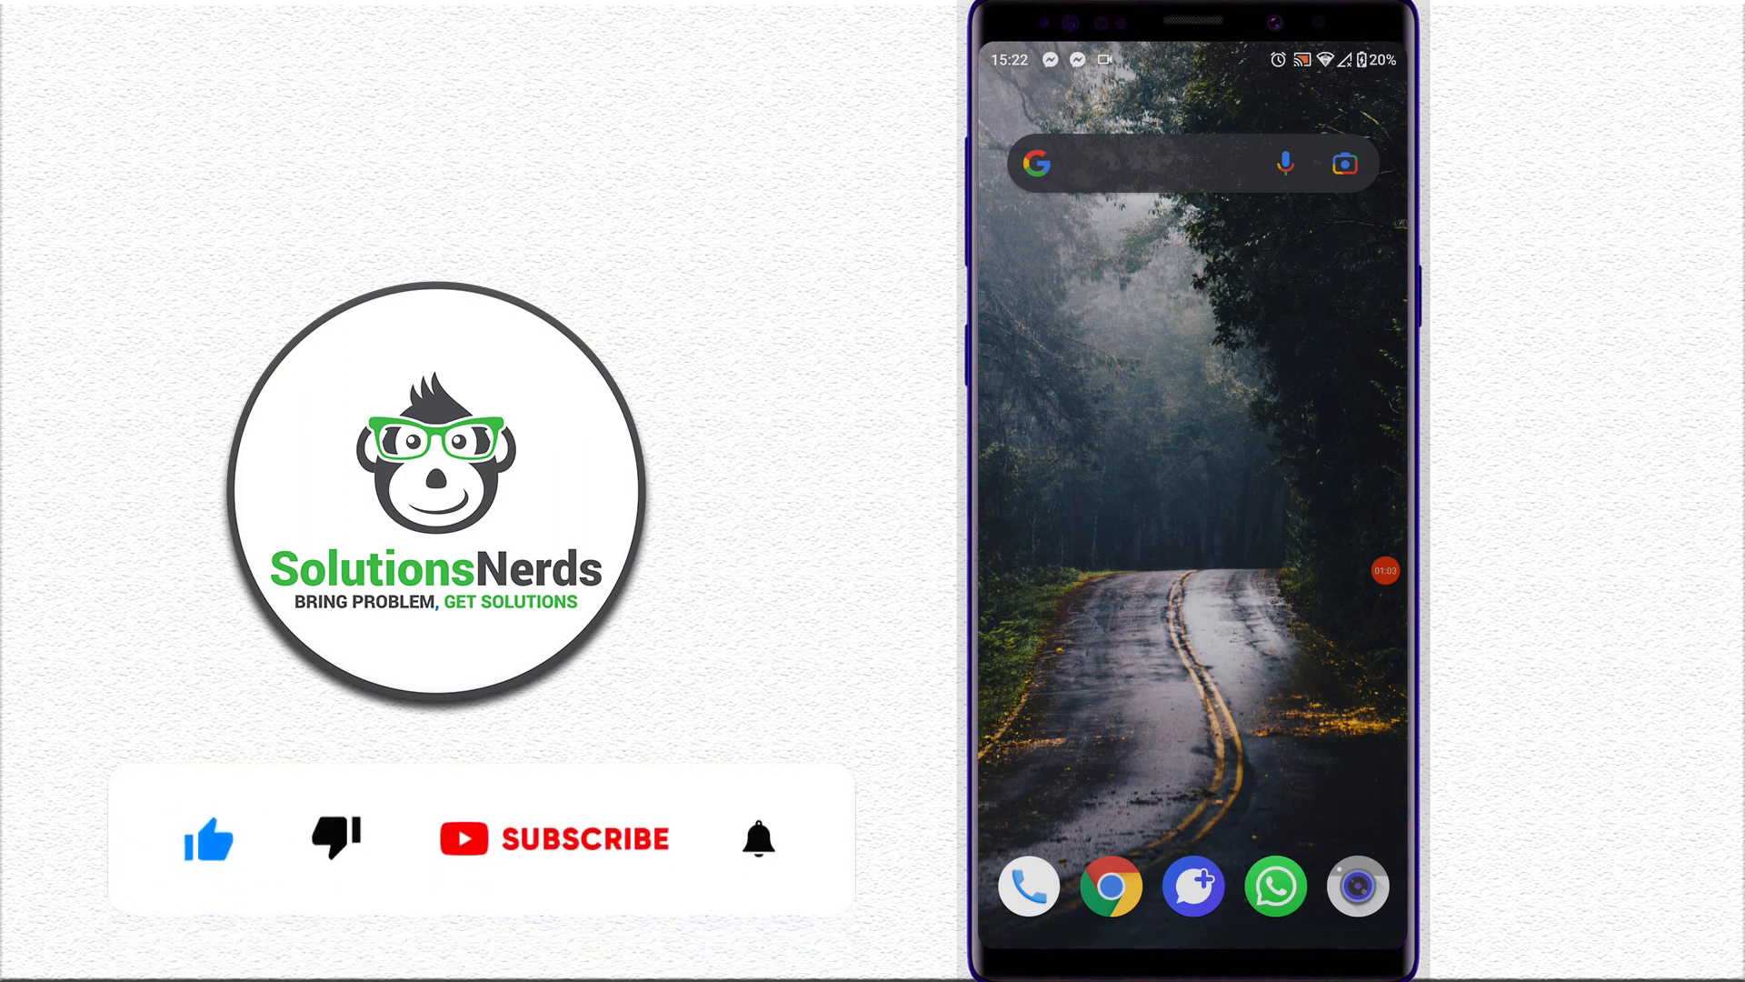
click(586, 838)
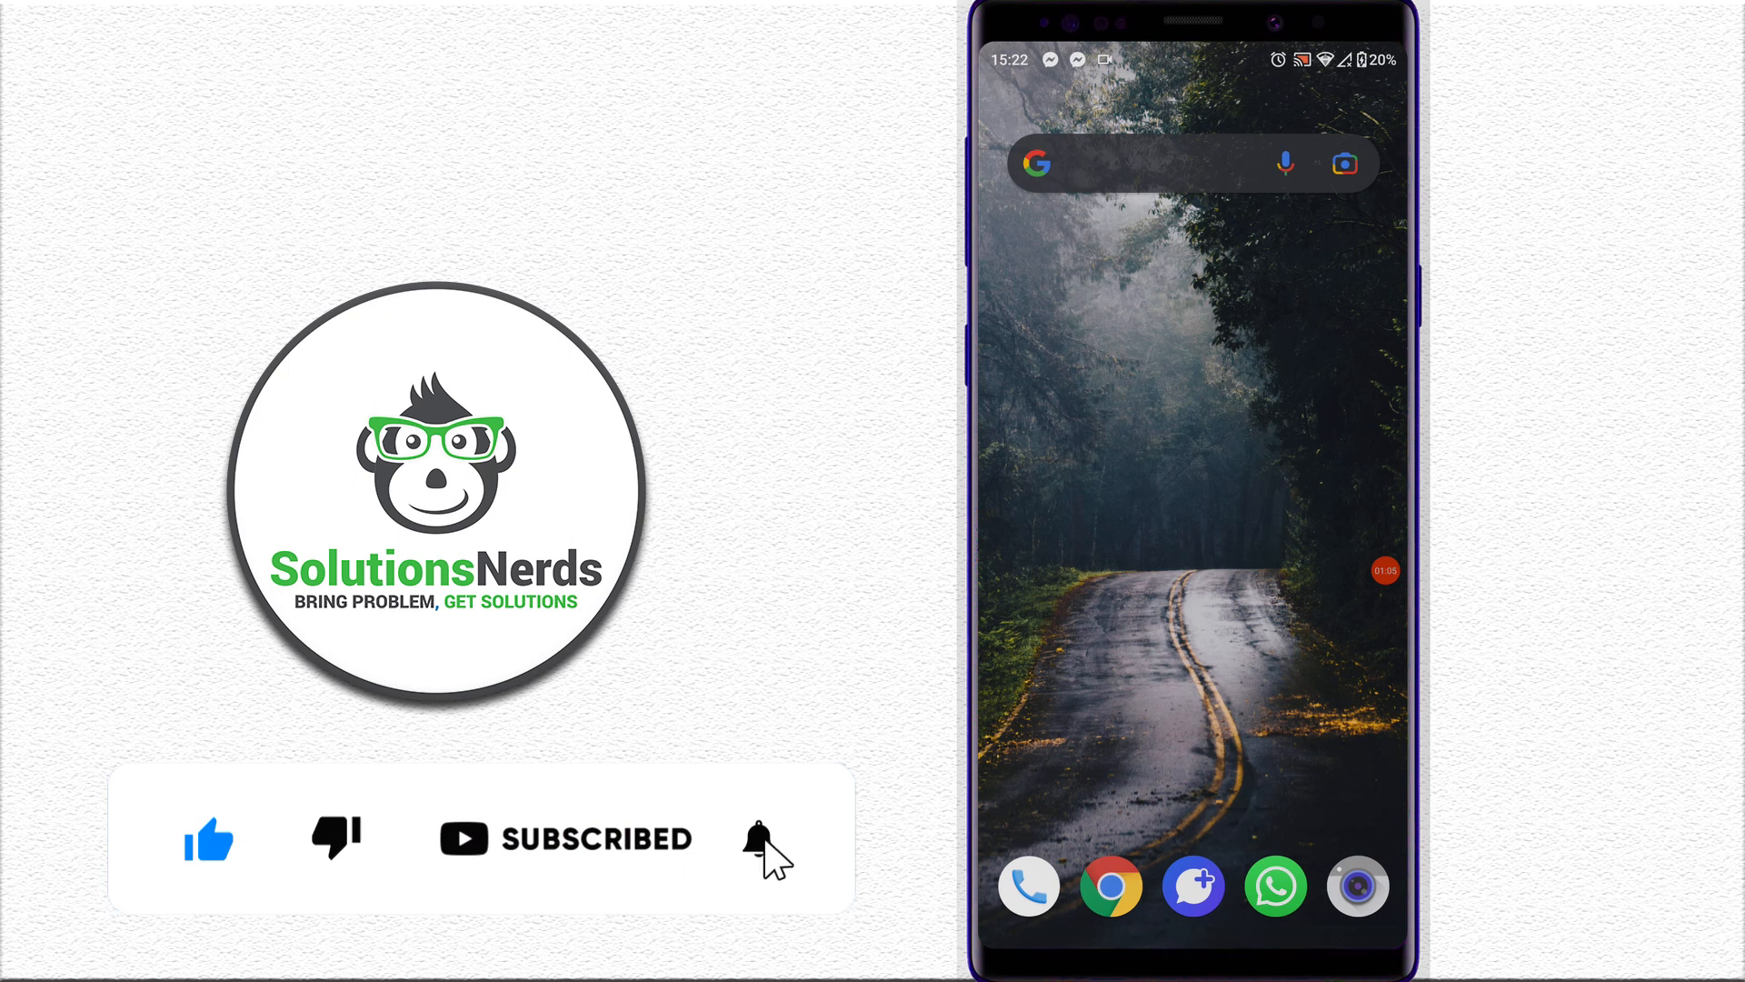
click(756, 845)
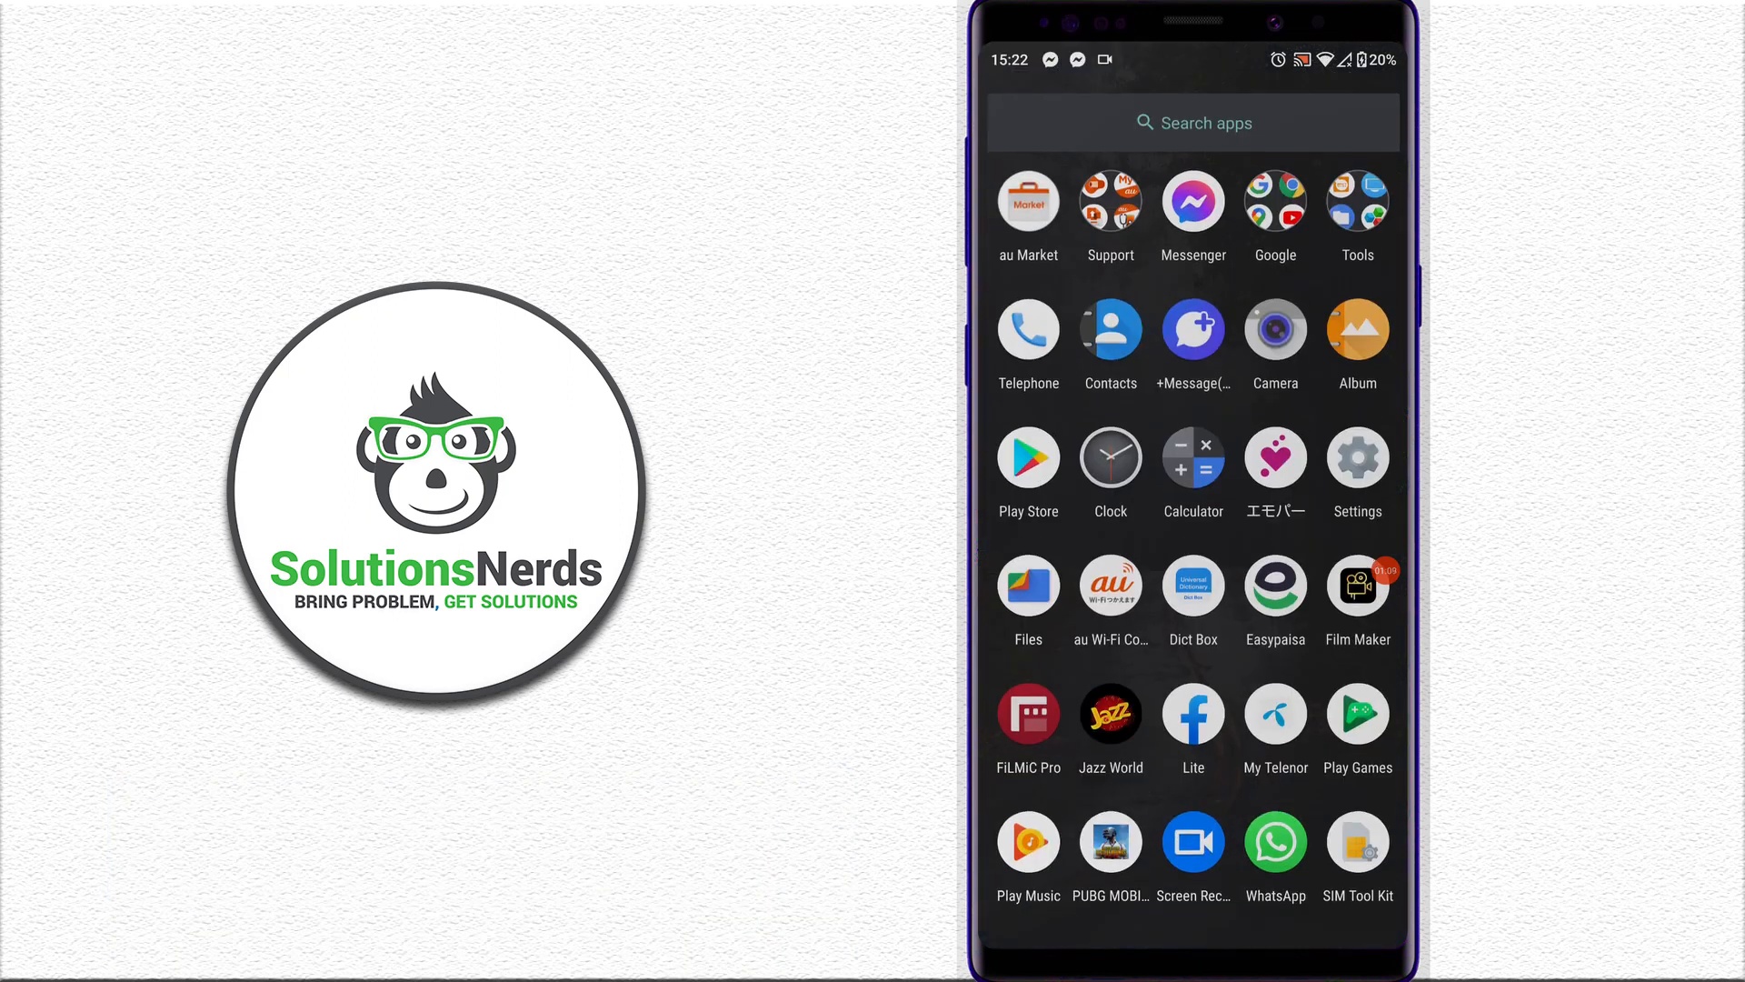
click(1358, 457)
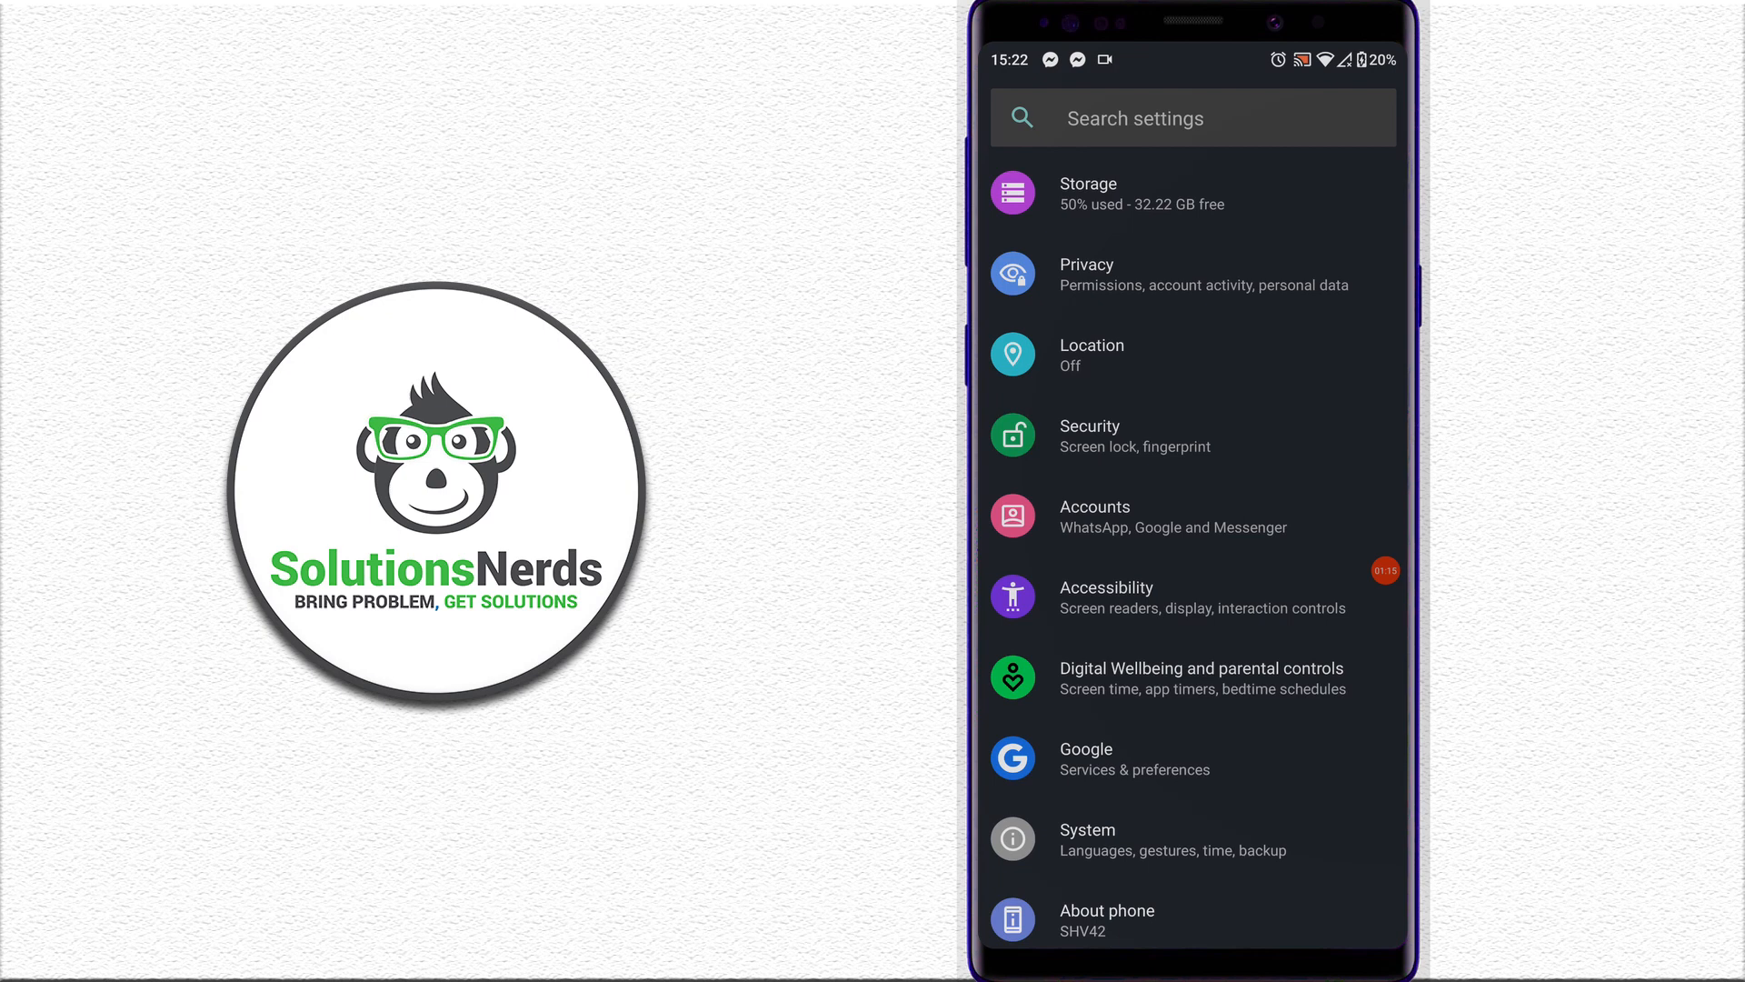
- Switch on Remove animations under Accessibility and return to the main settings list
click(1142, 597)
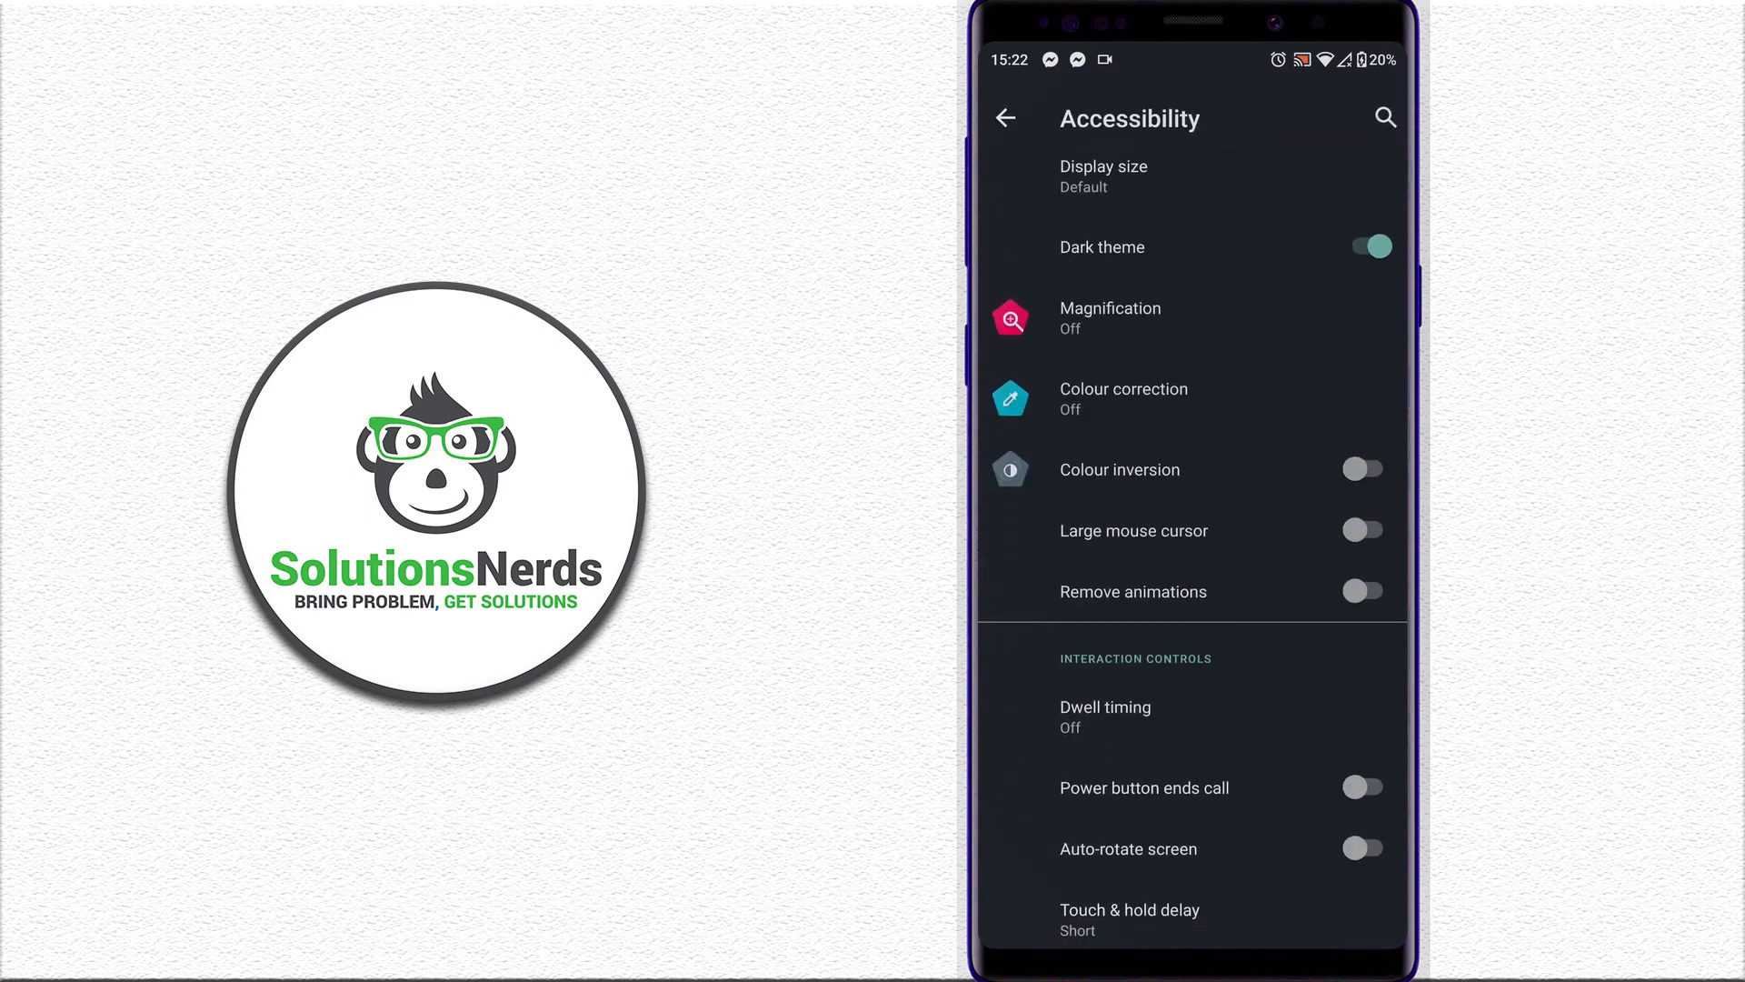
click(1363, 591)
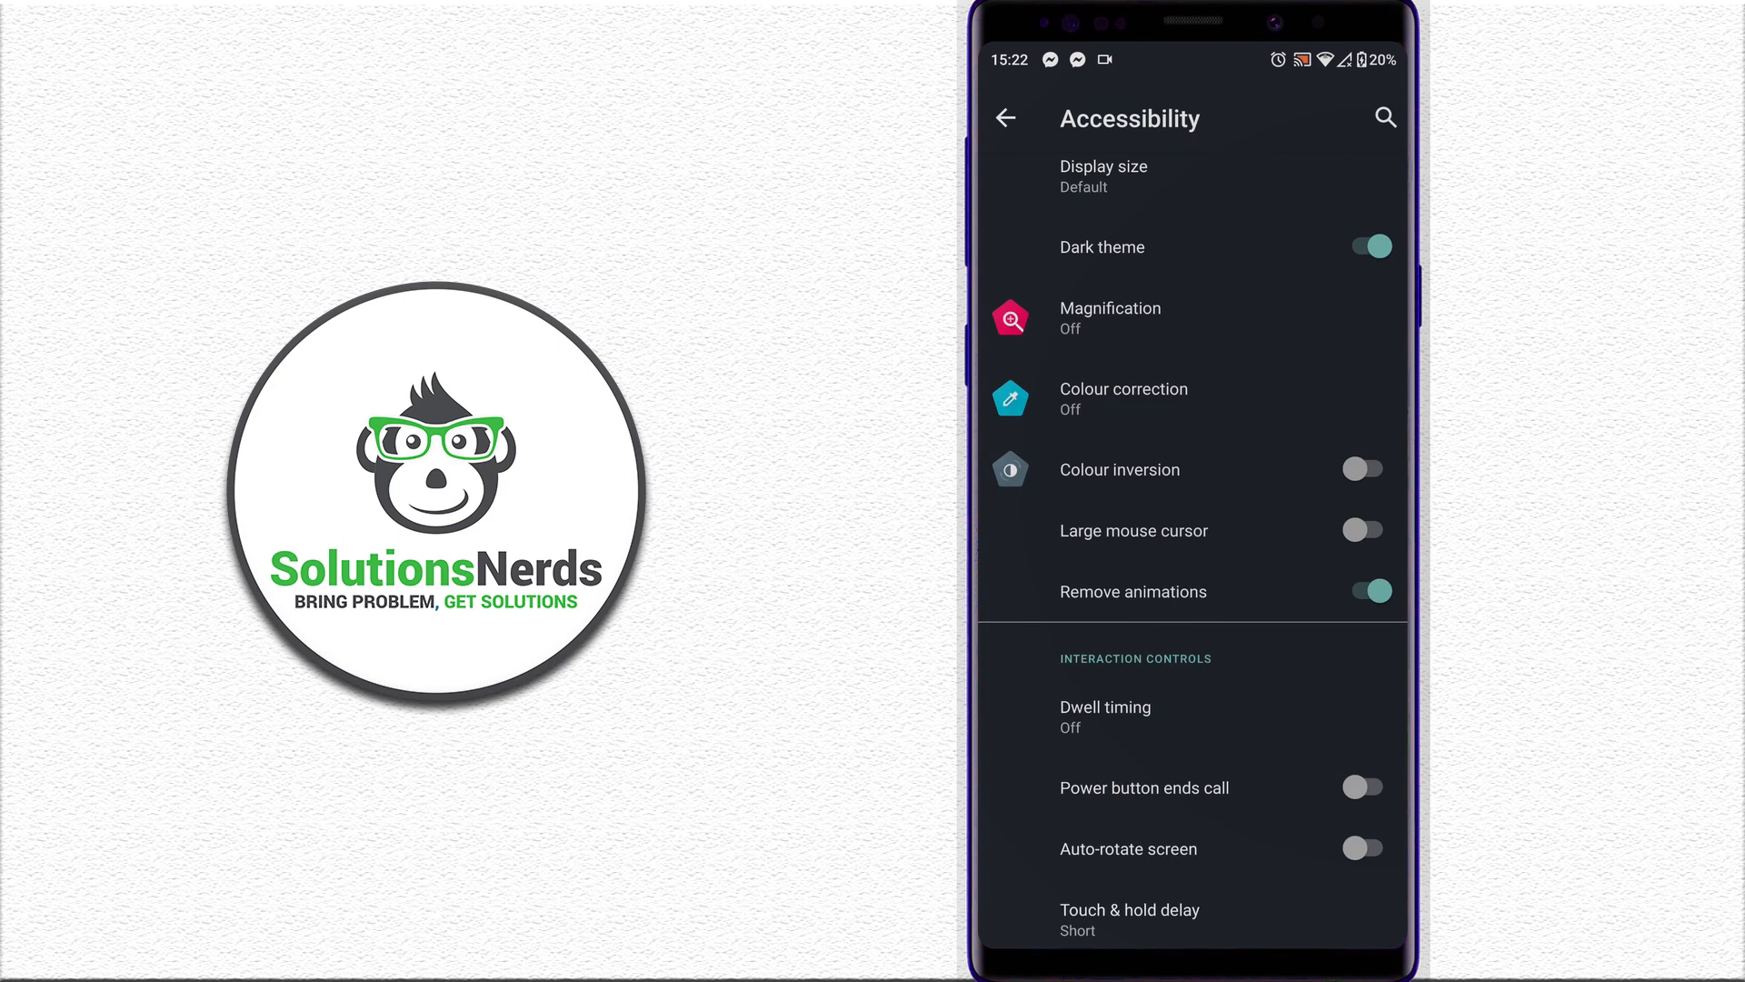
click(1363, 591)
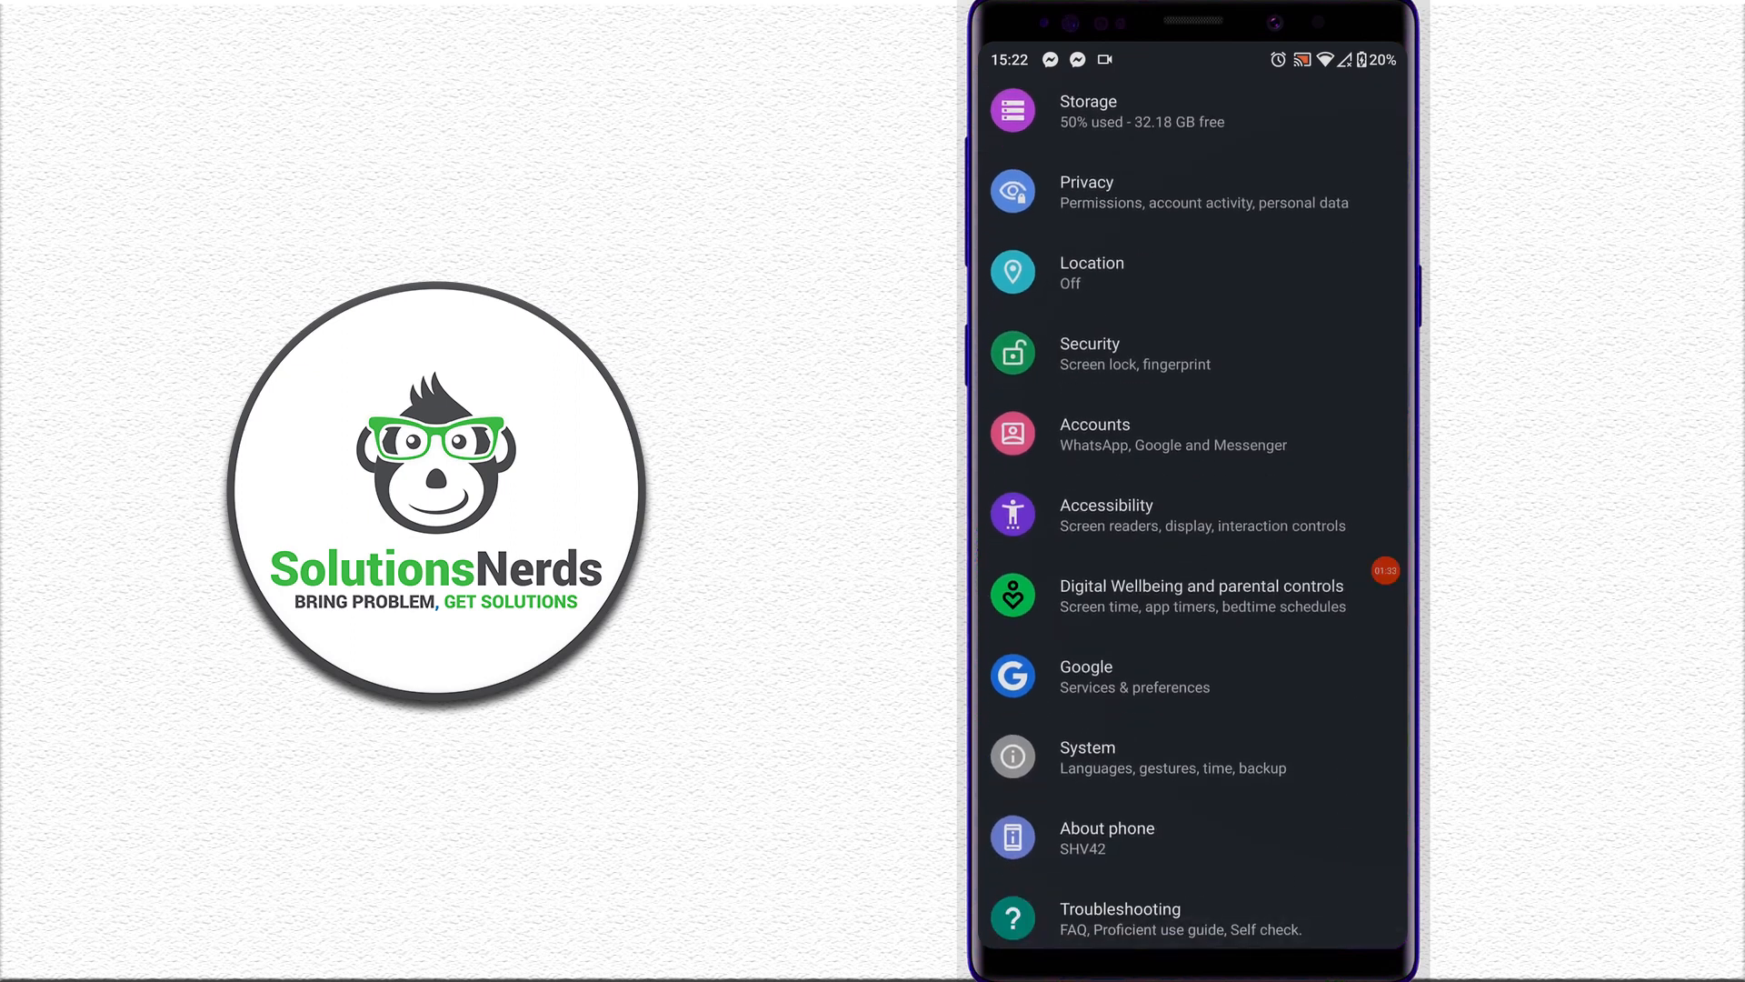
click(1107, 835)
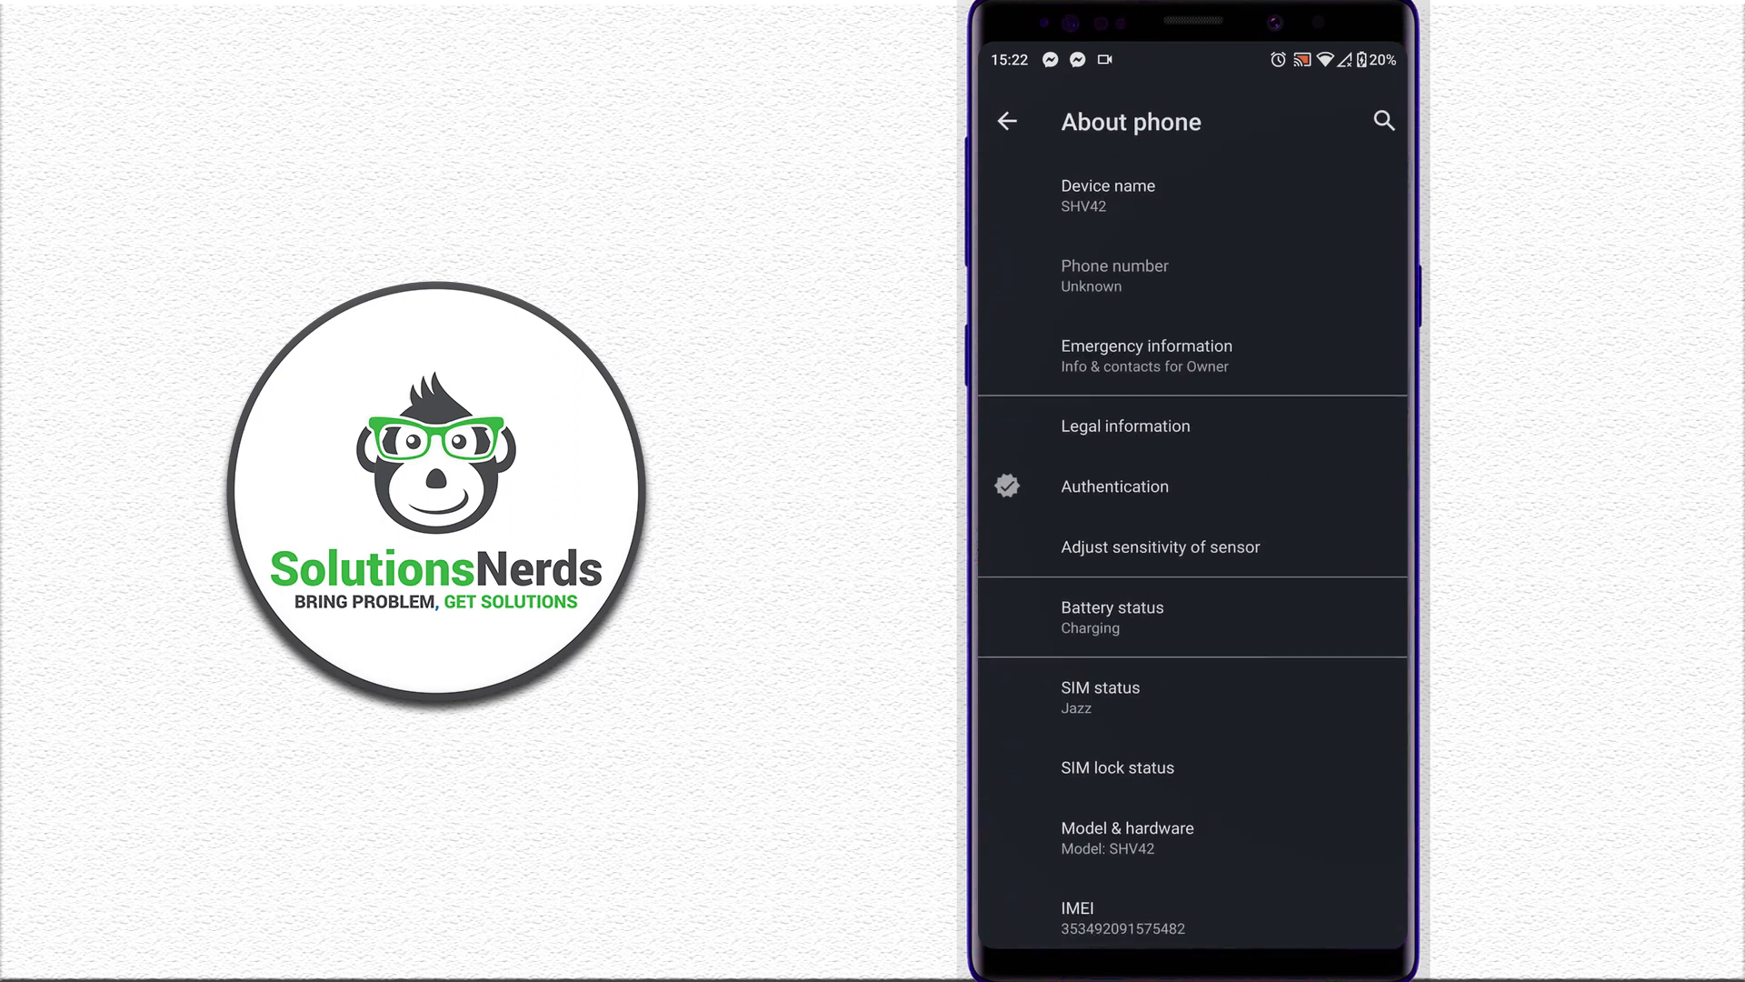
scroll(down, 3)
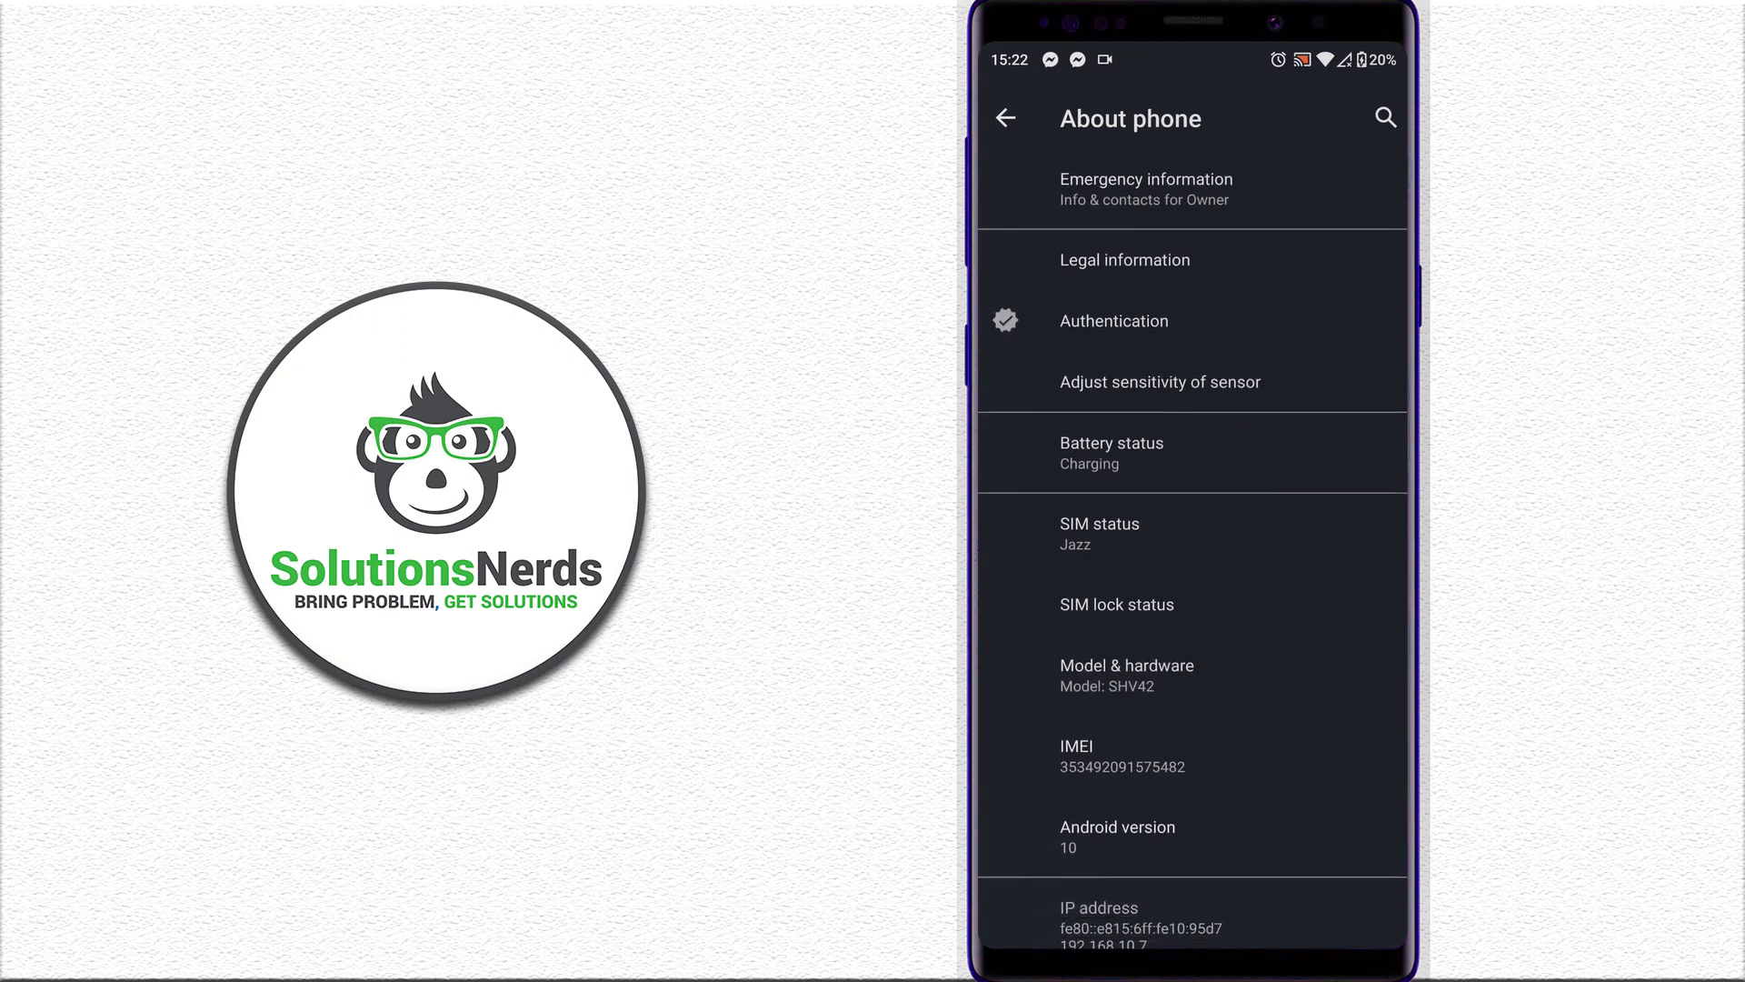
scroll(down, 3)
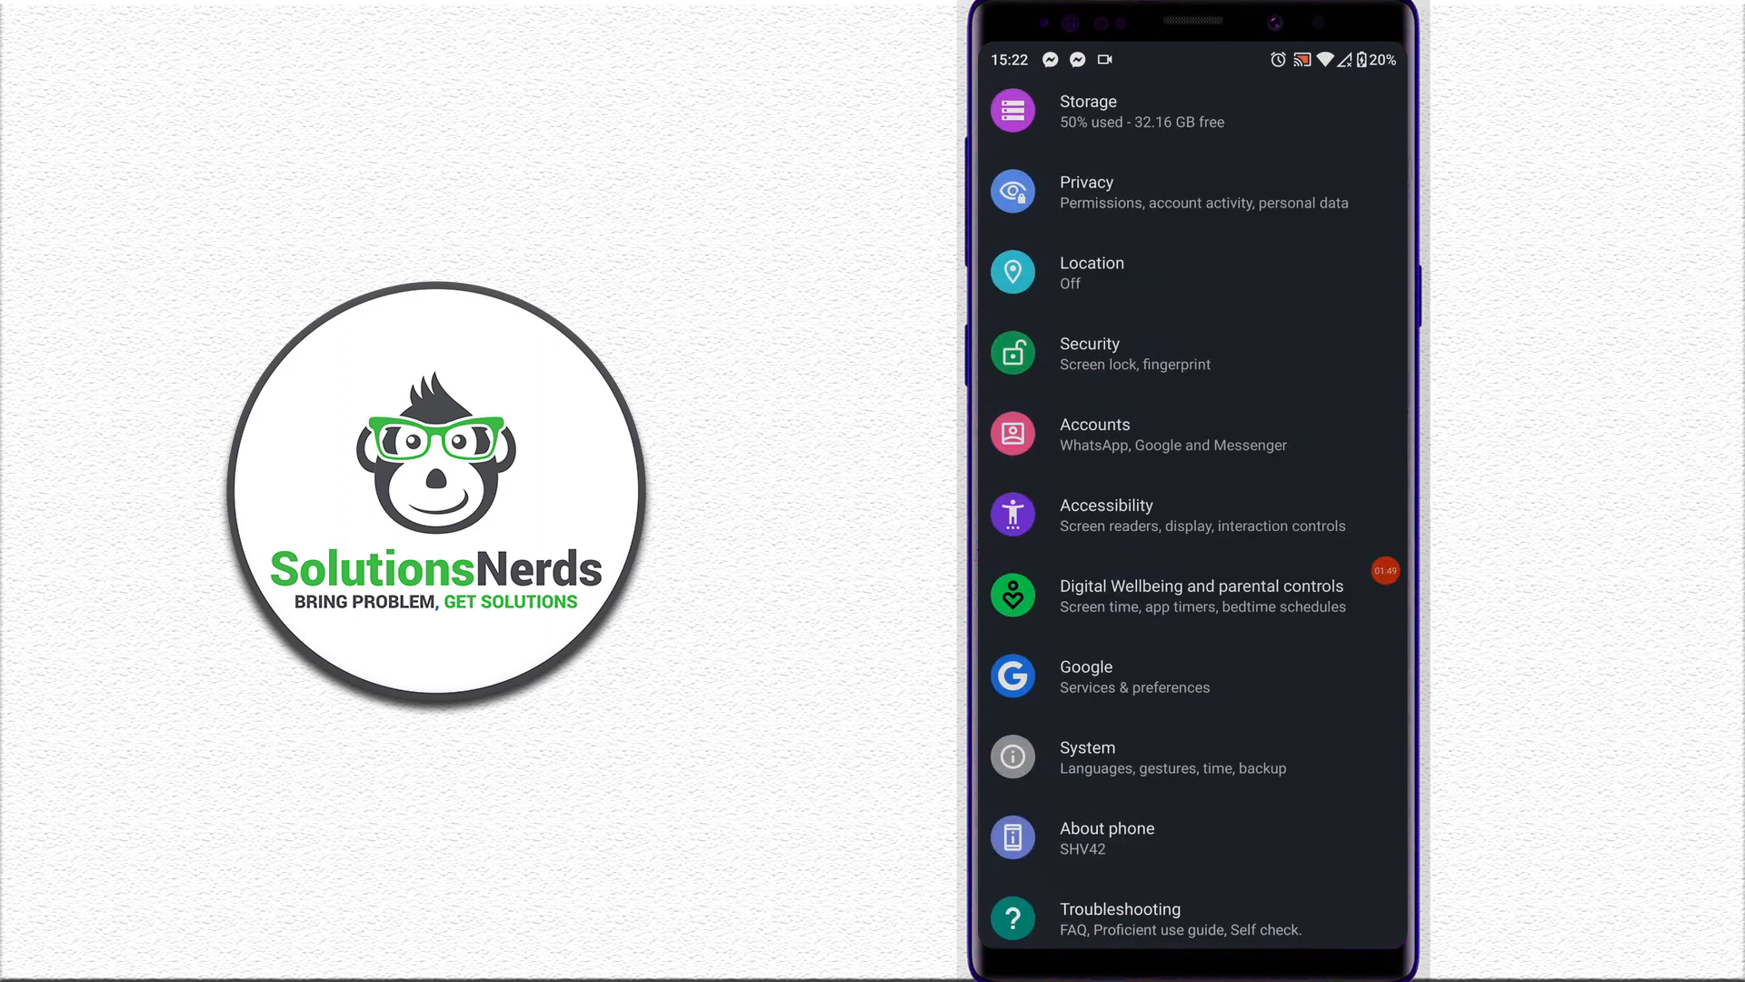
- Search the settings for 'dev' after briefly visiting System
click(1088, 757)
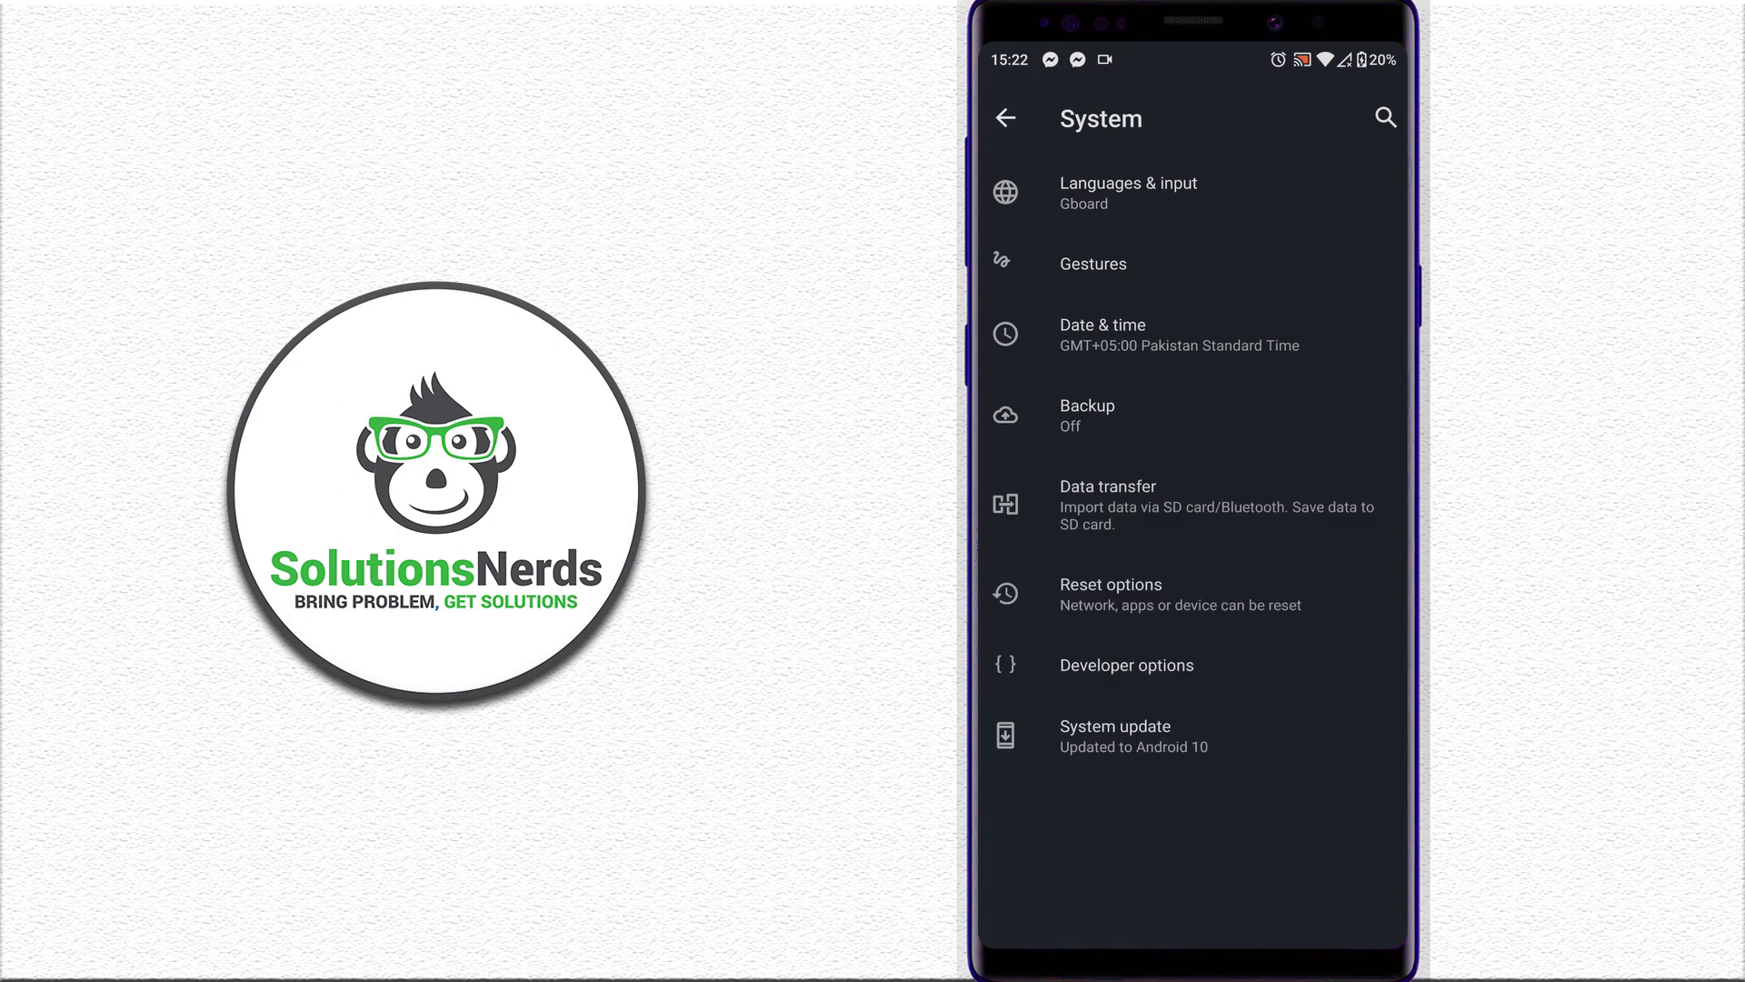
click(1008, 118)
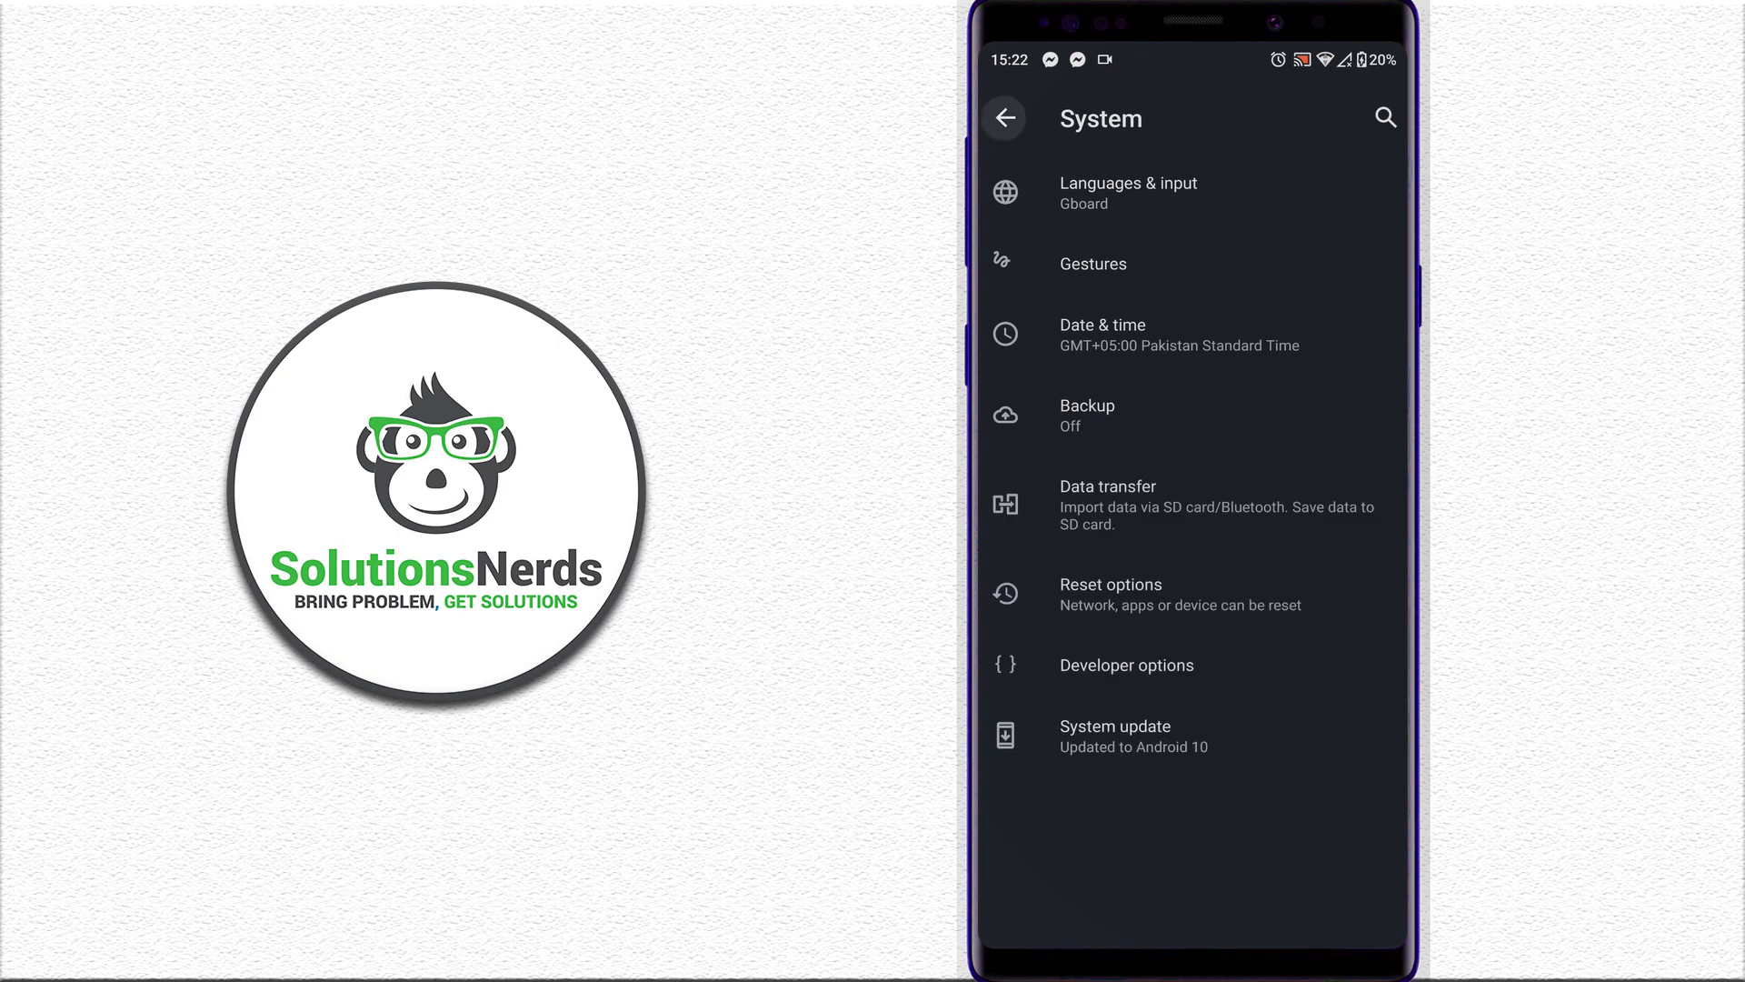
click(1006, 118)
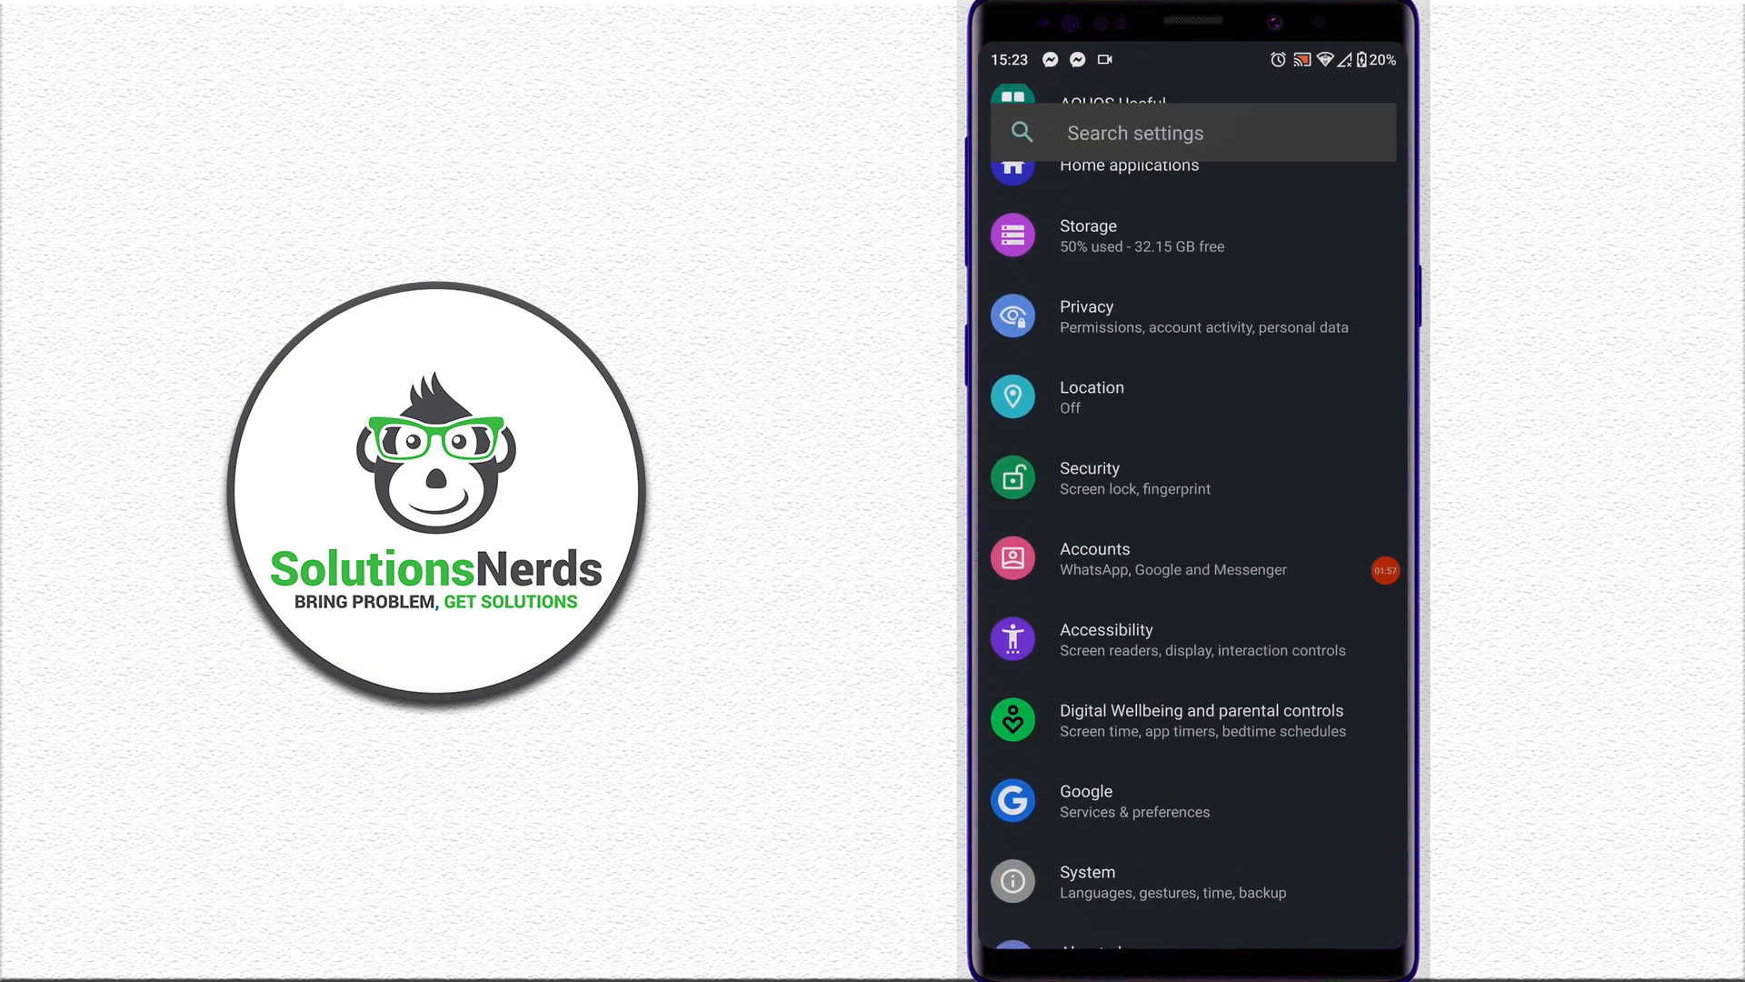
click(1175, 133)
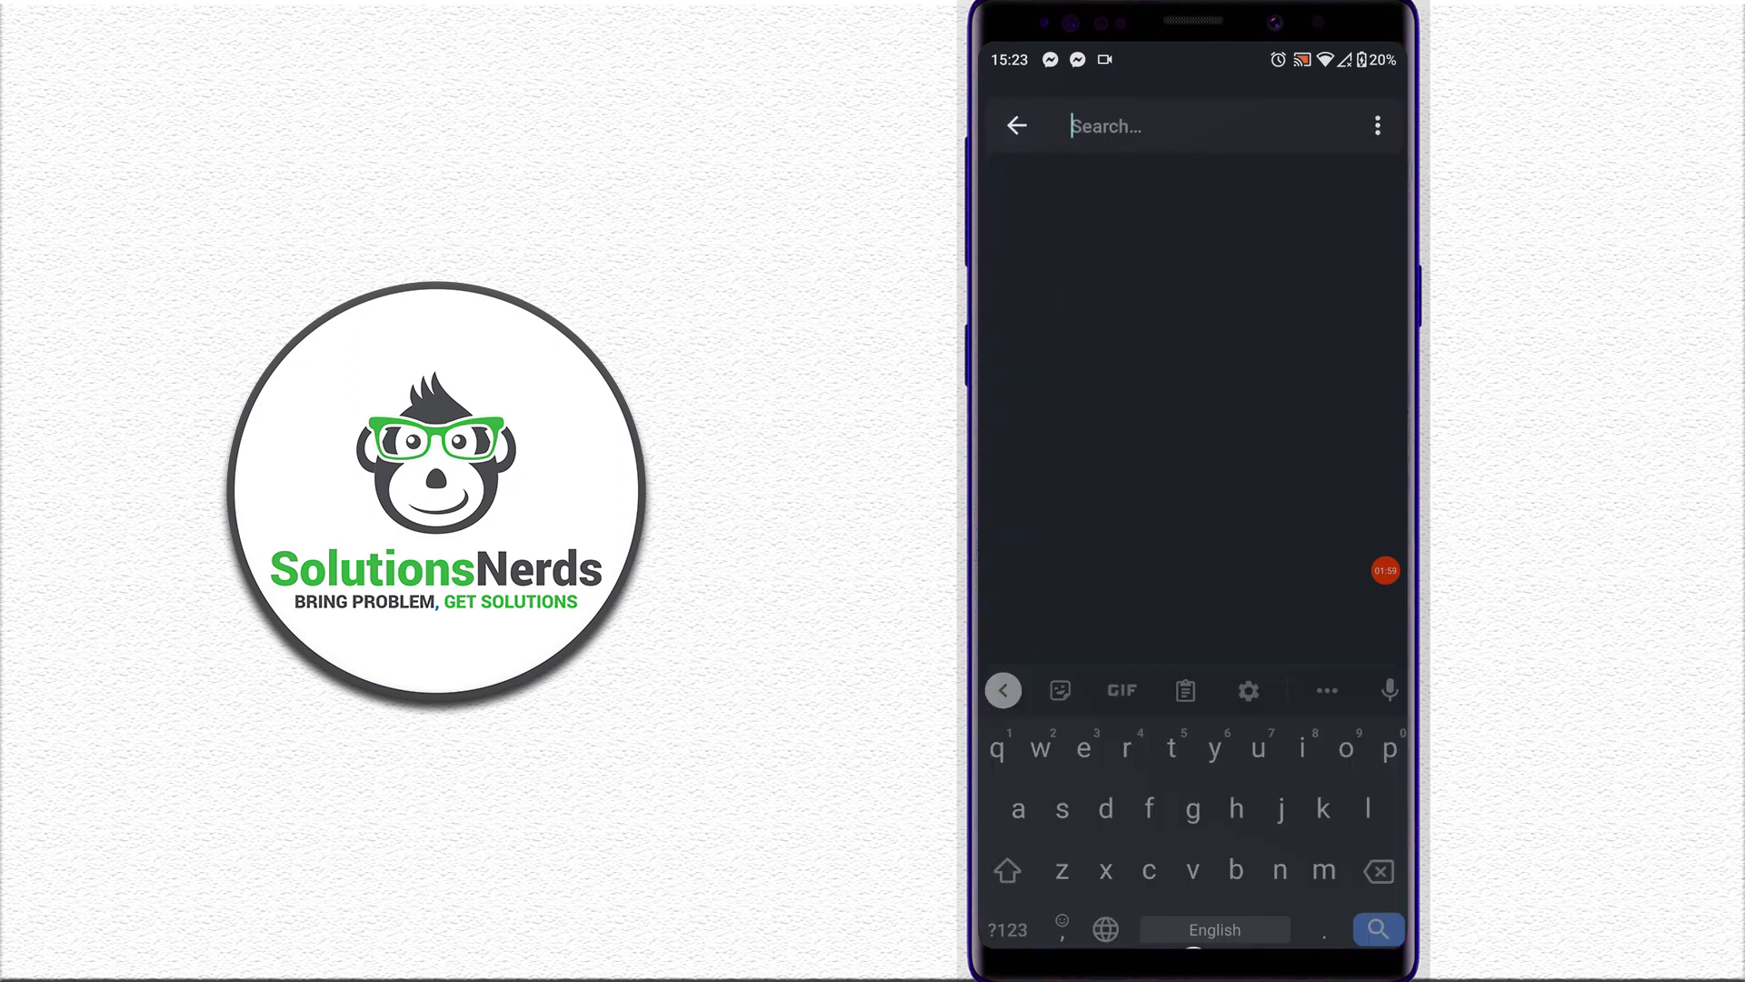
text(deve)
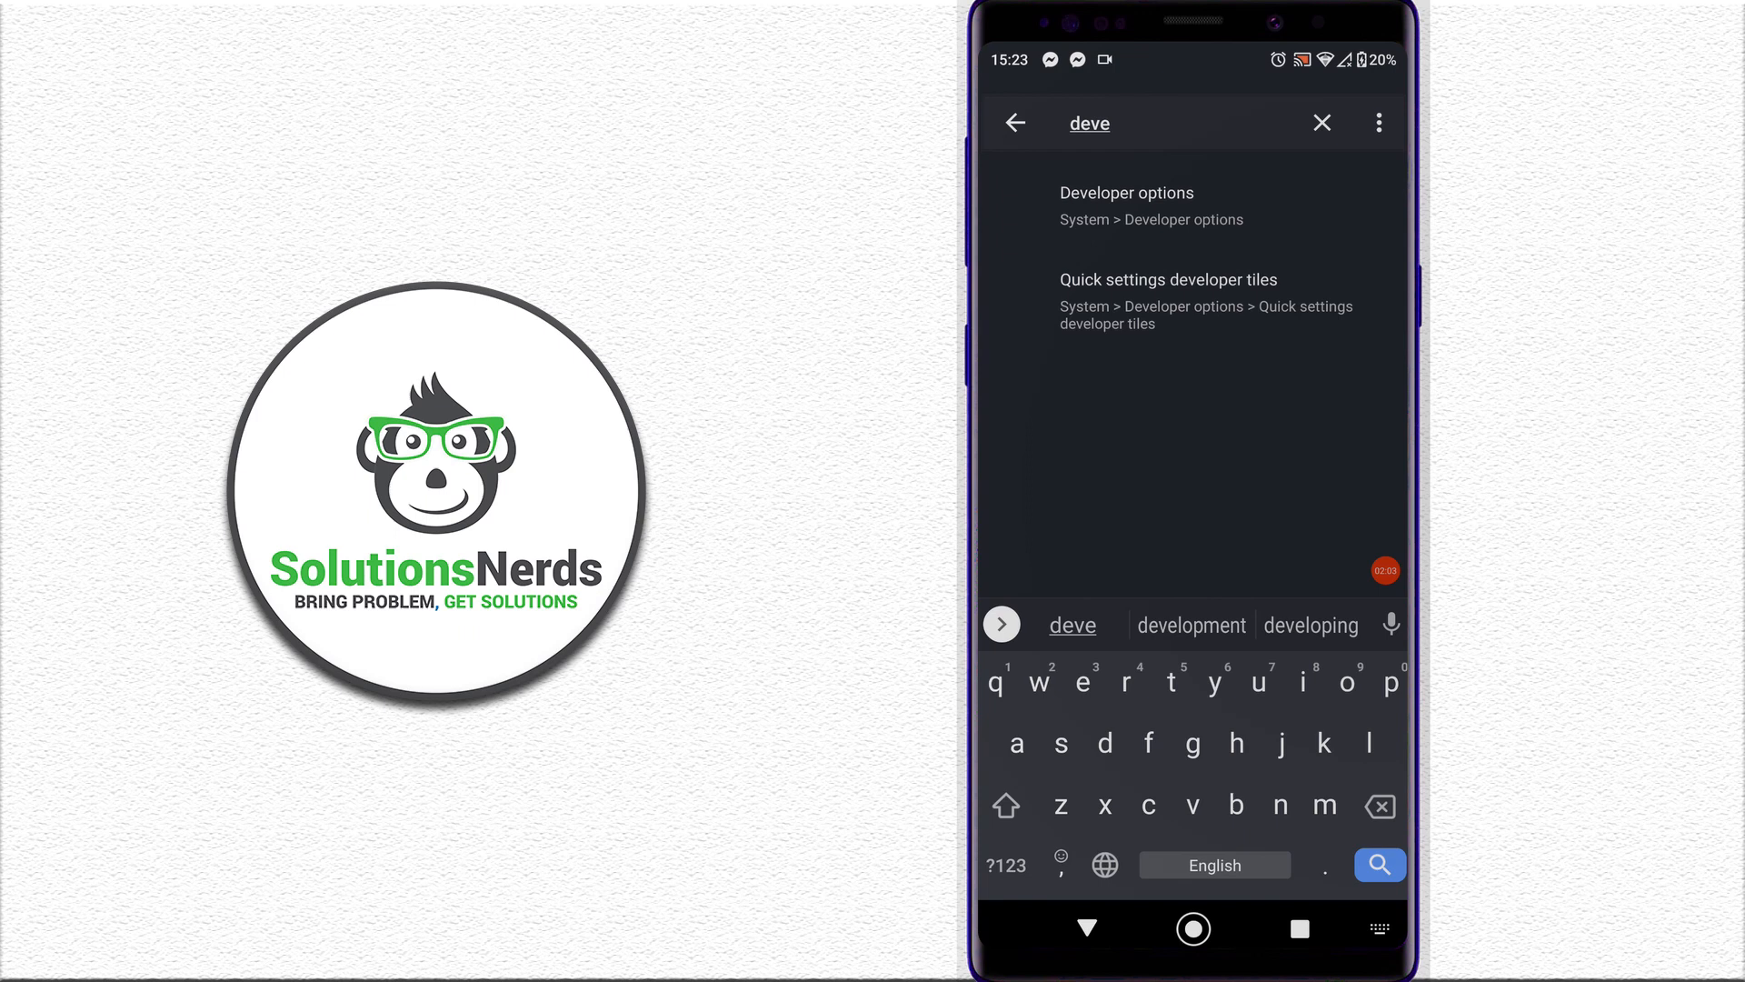
- Open Developer options and scroll down to the Drawing section's animation scales
click(1126, 192)
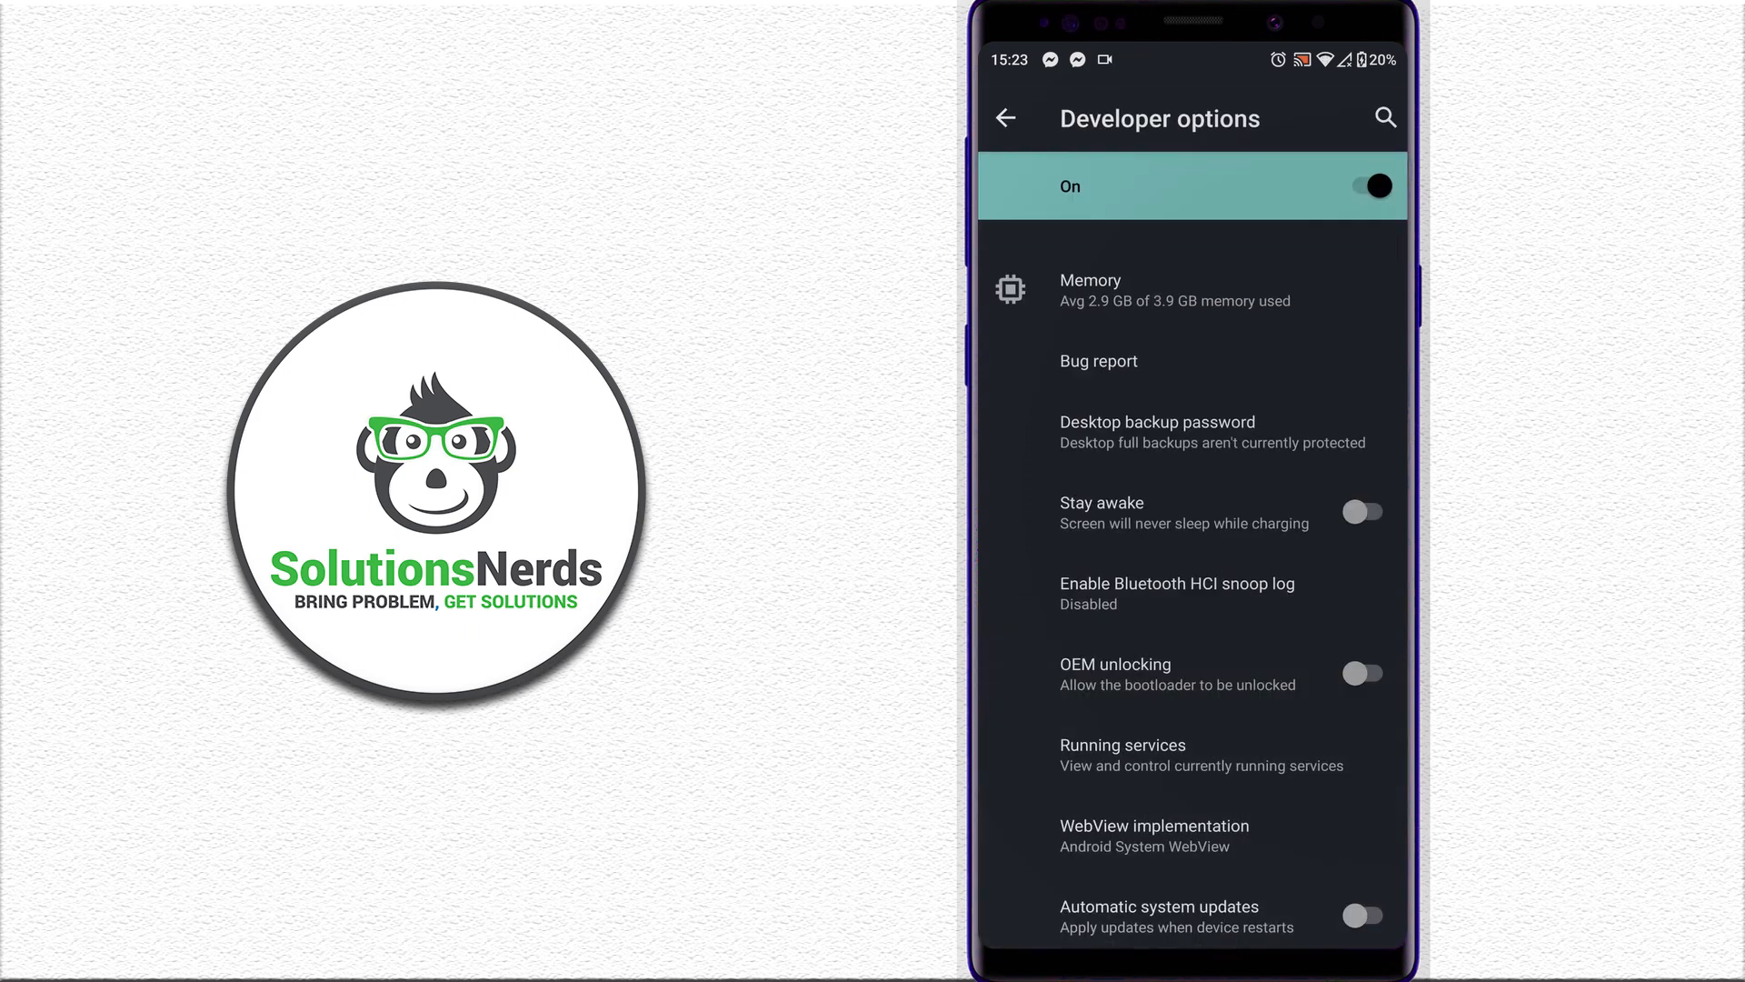
scroll(down, 3)
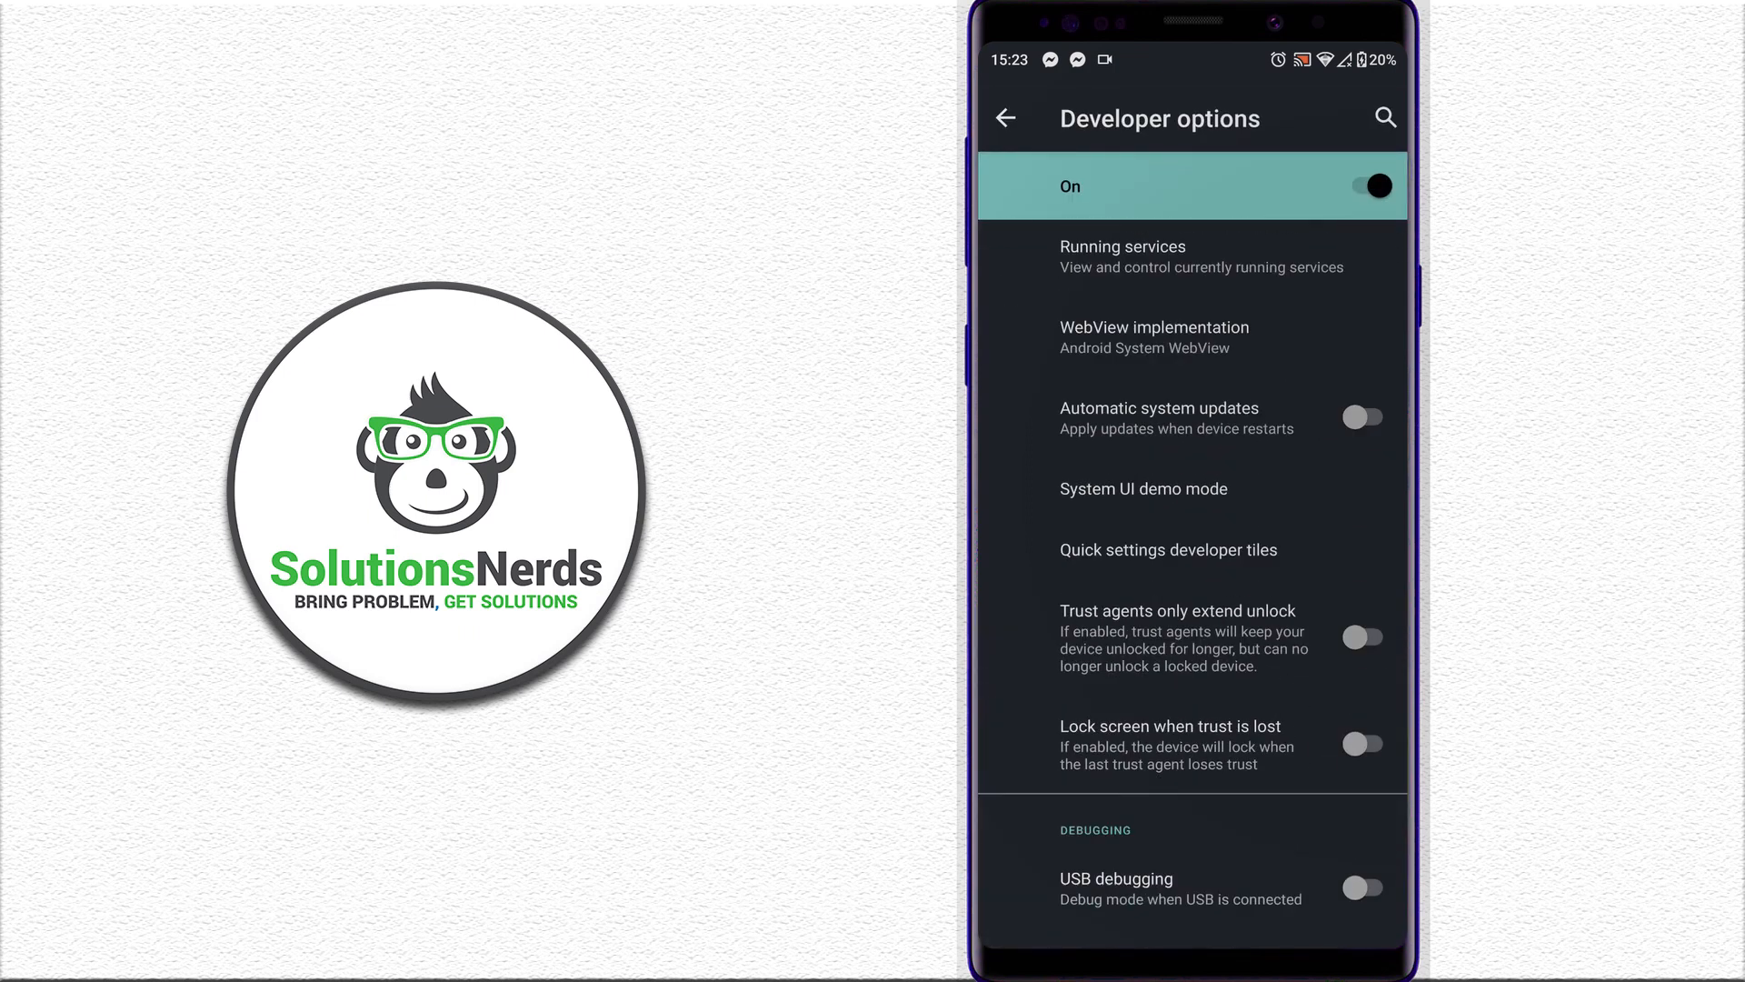
scroll(down, 3)
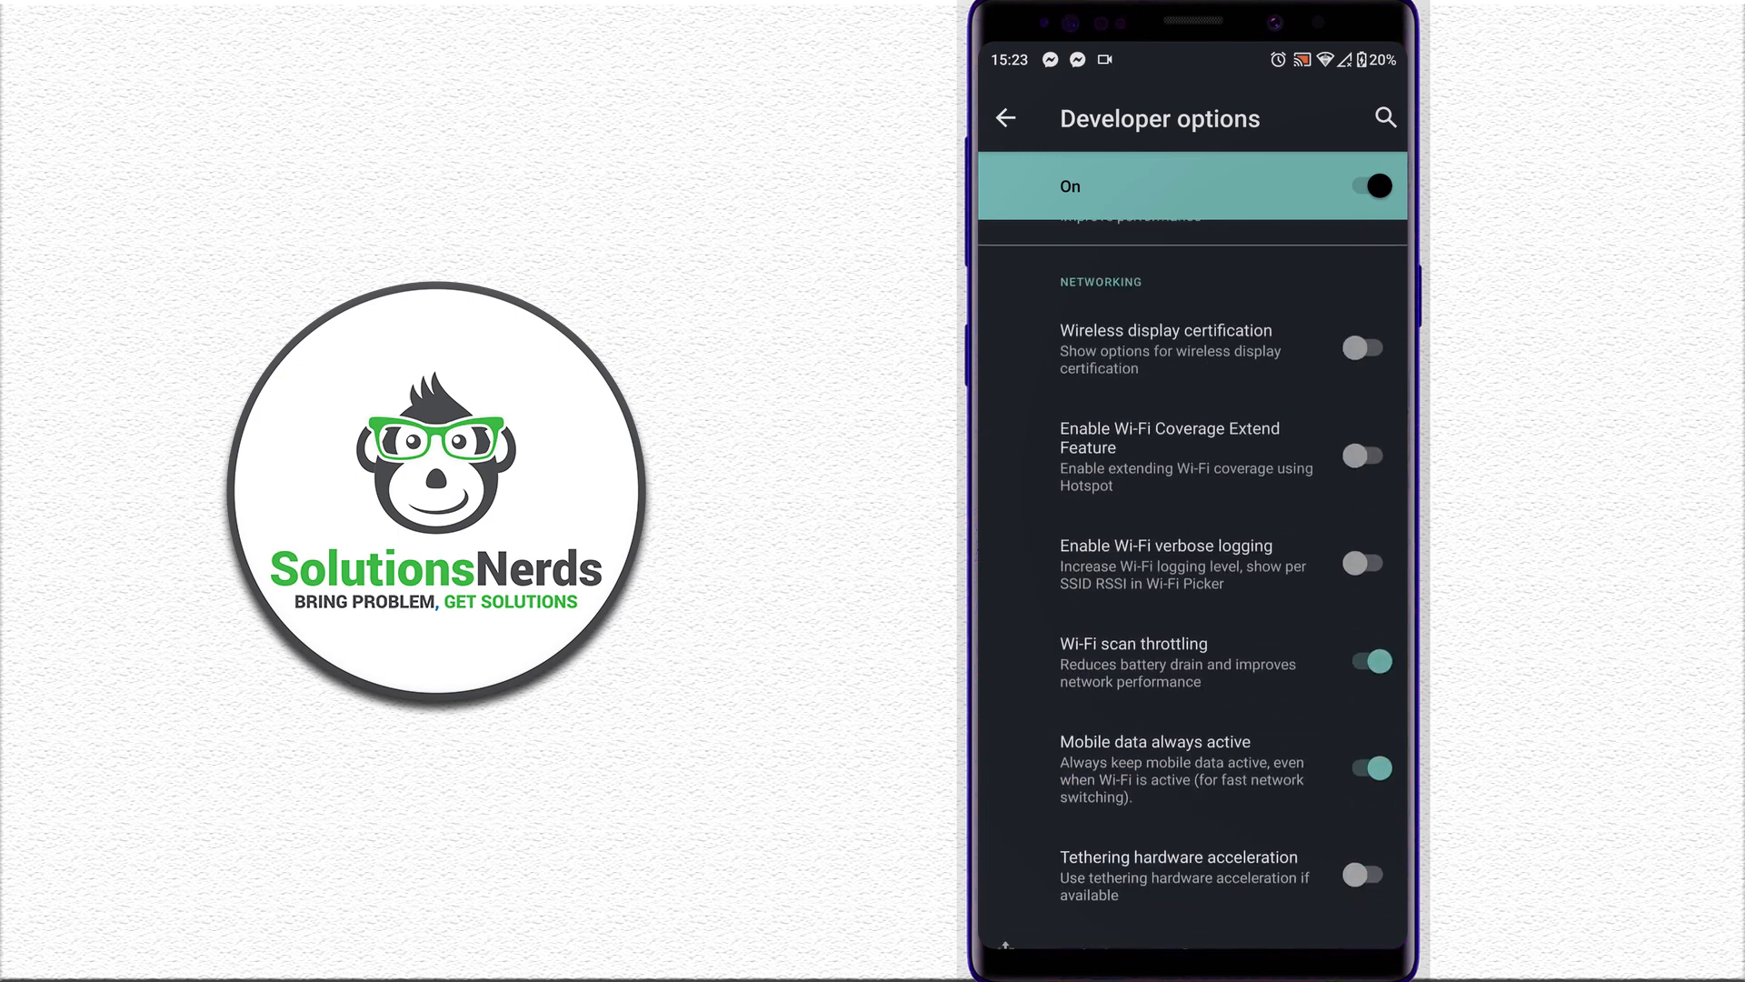
scroll(down, 3)
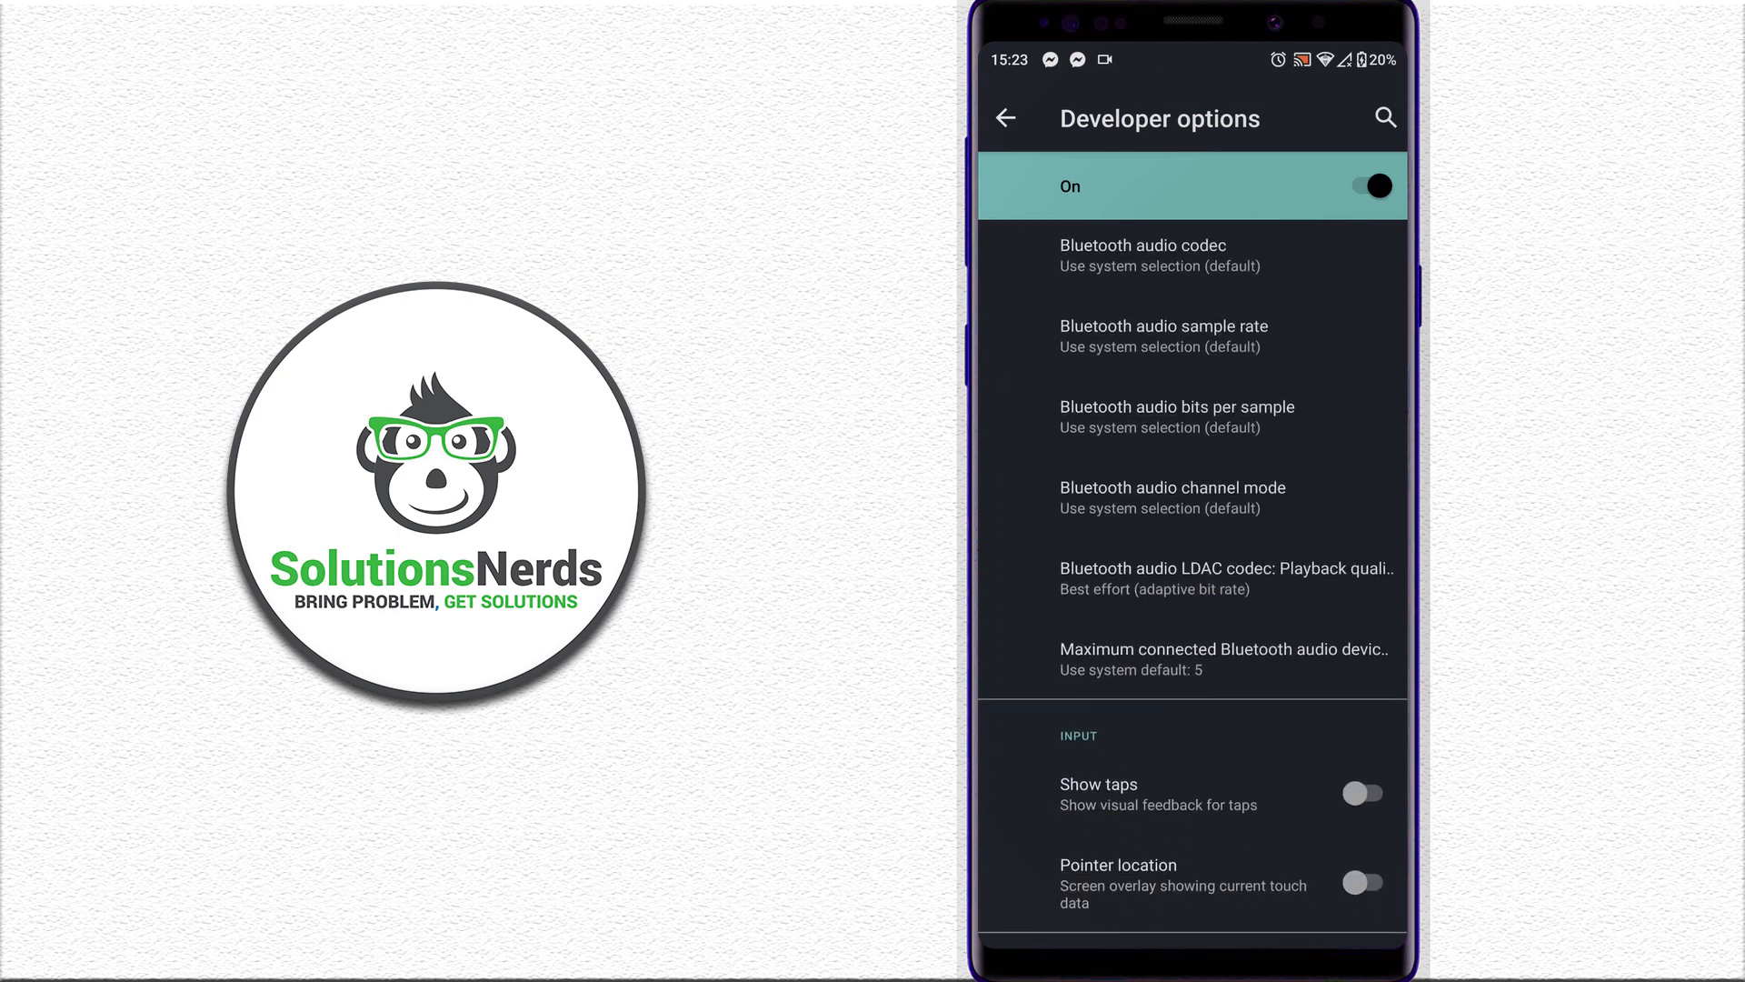
scroll(down, 3)
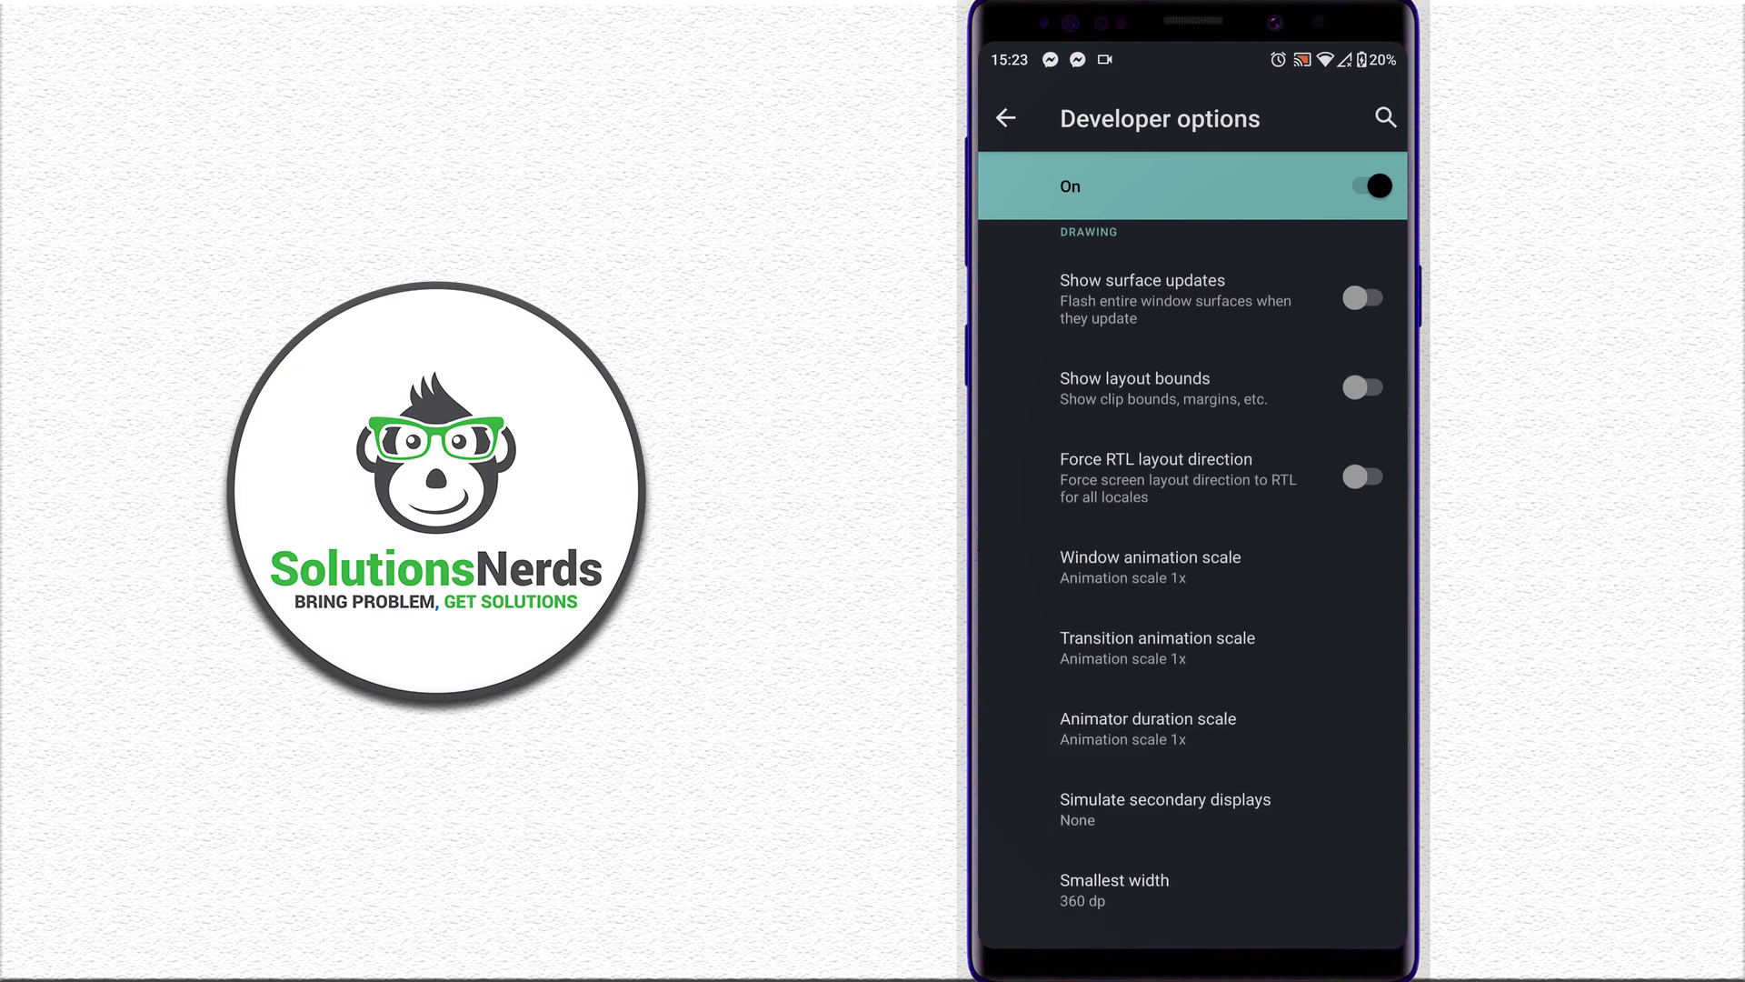
- Set window animation scale and animator duration scale to Animation off
click(1150, 557)
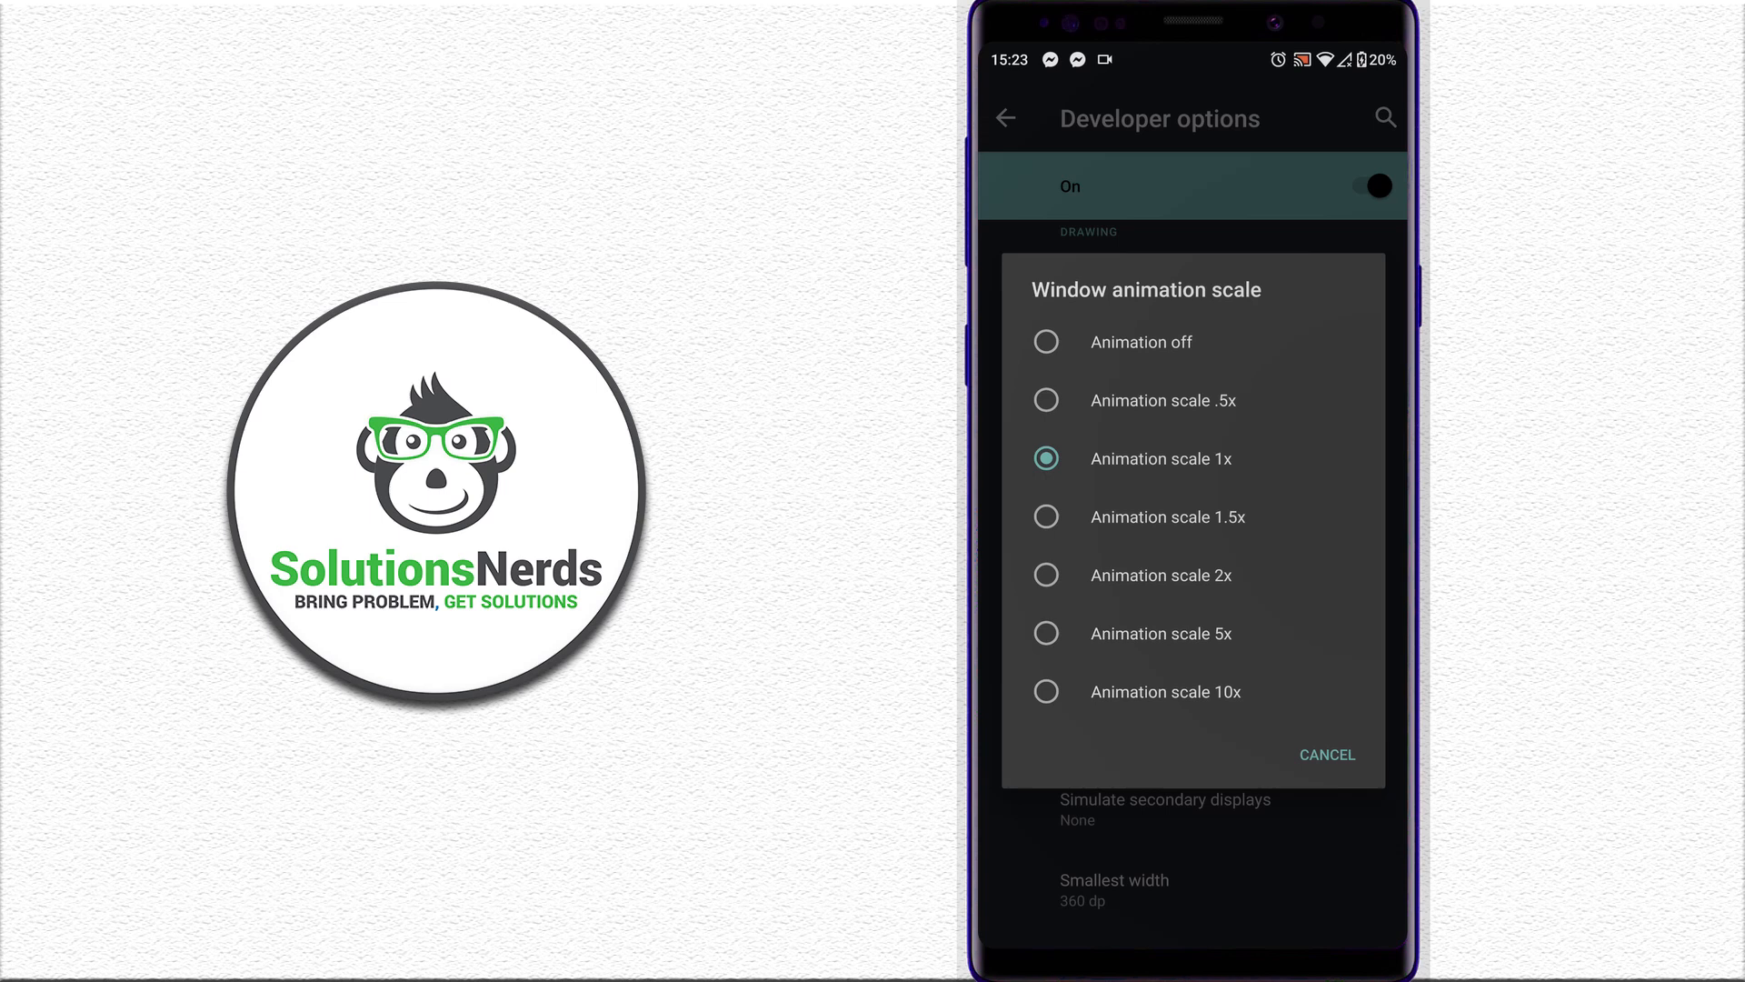
click(1140, 342)
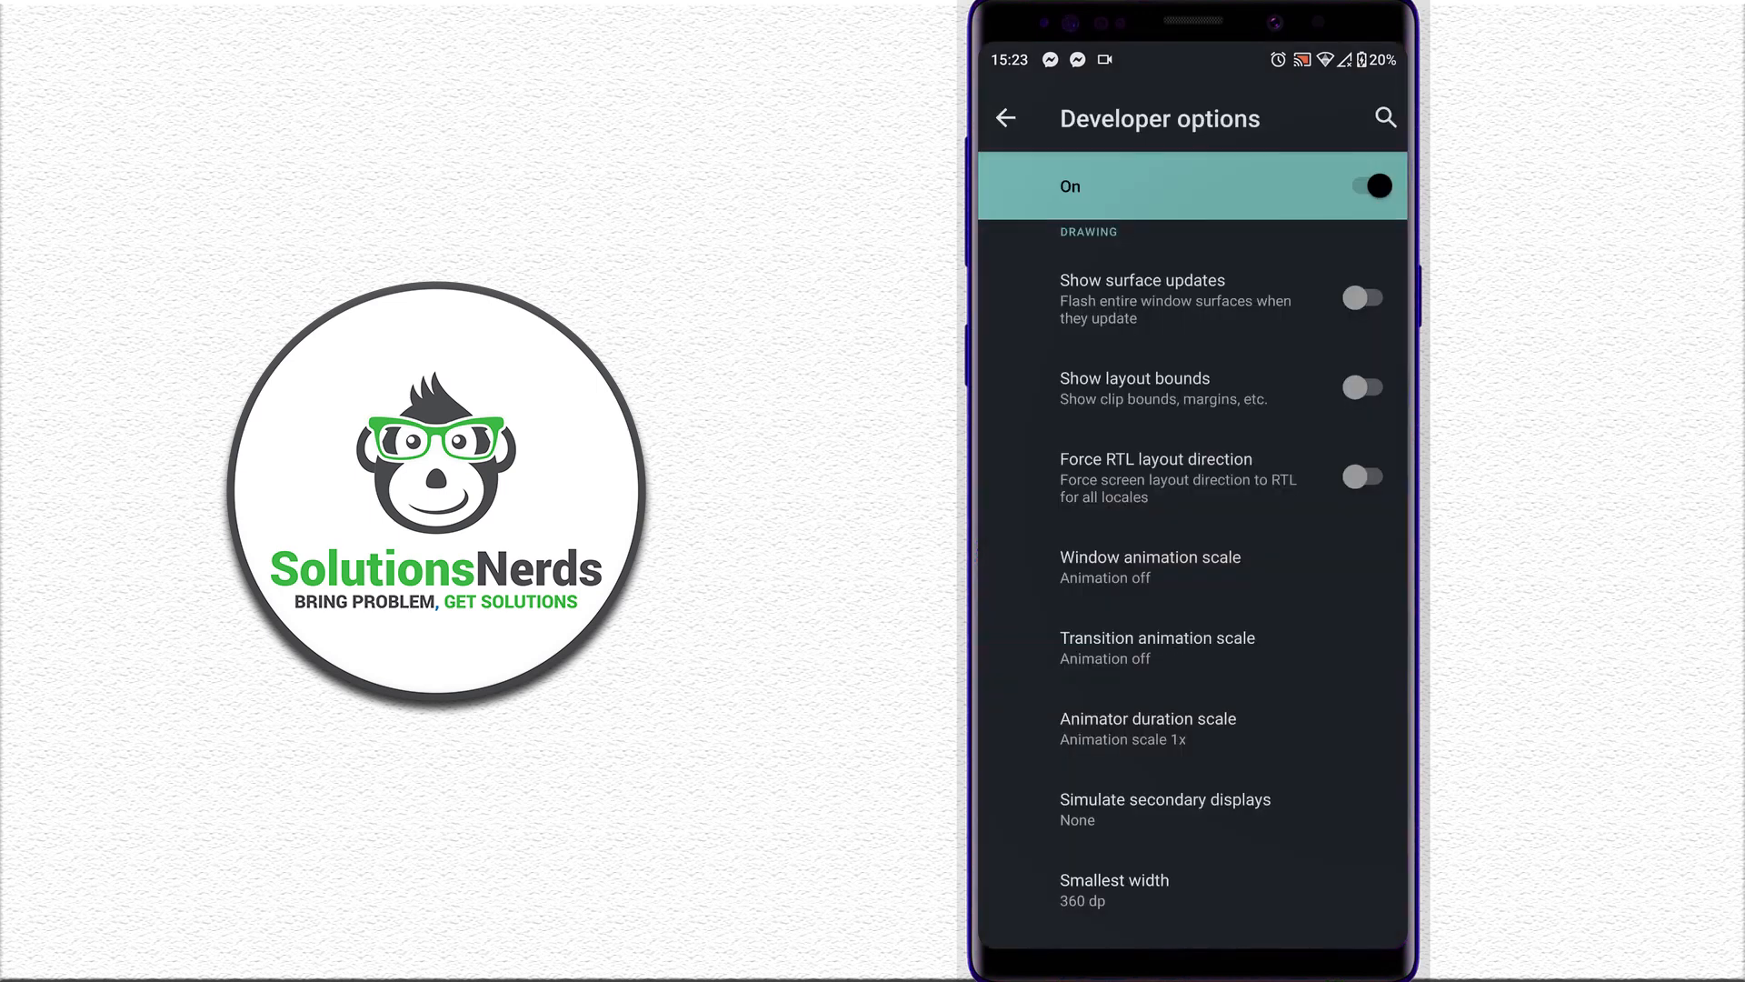
click(1148, 725)
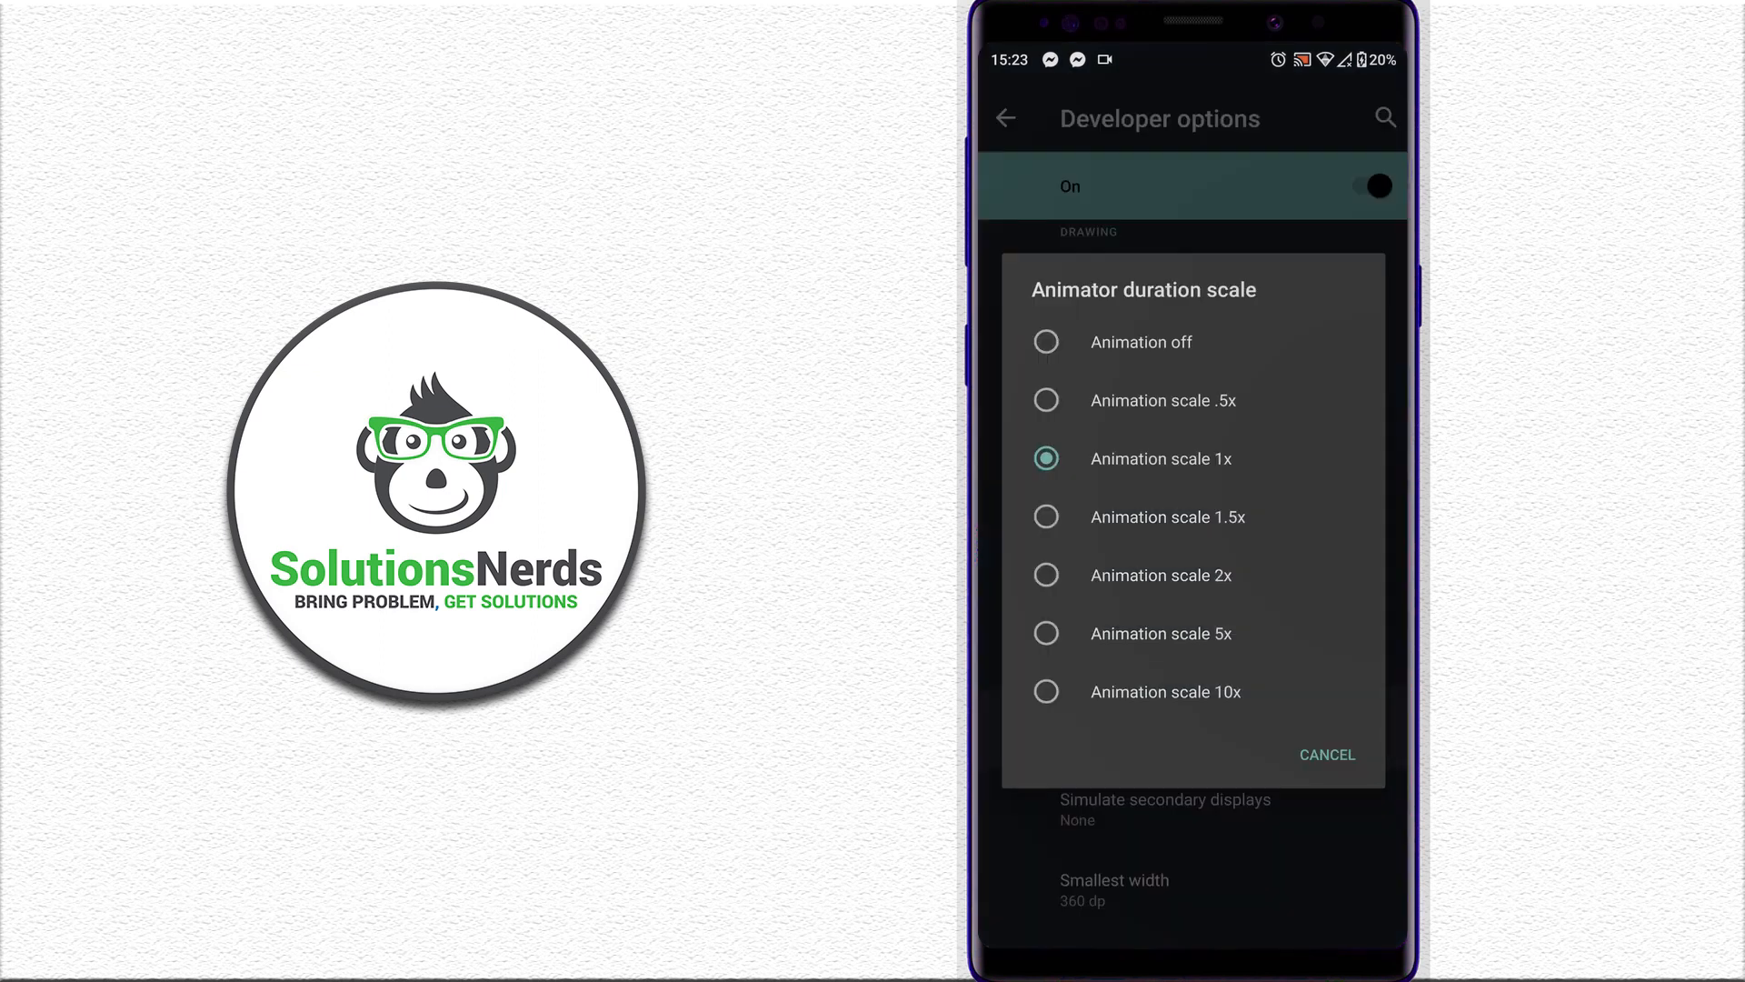
click(1141, 342)
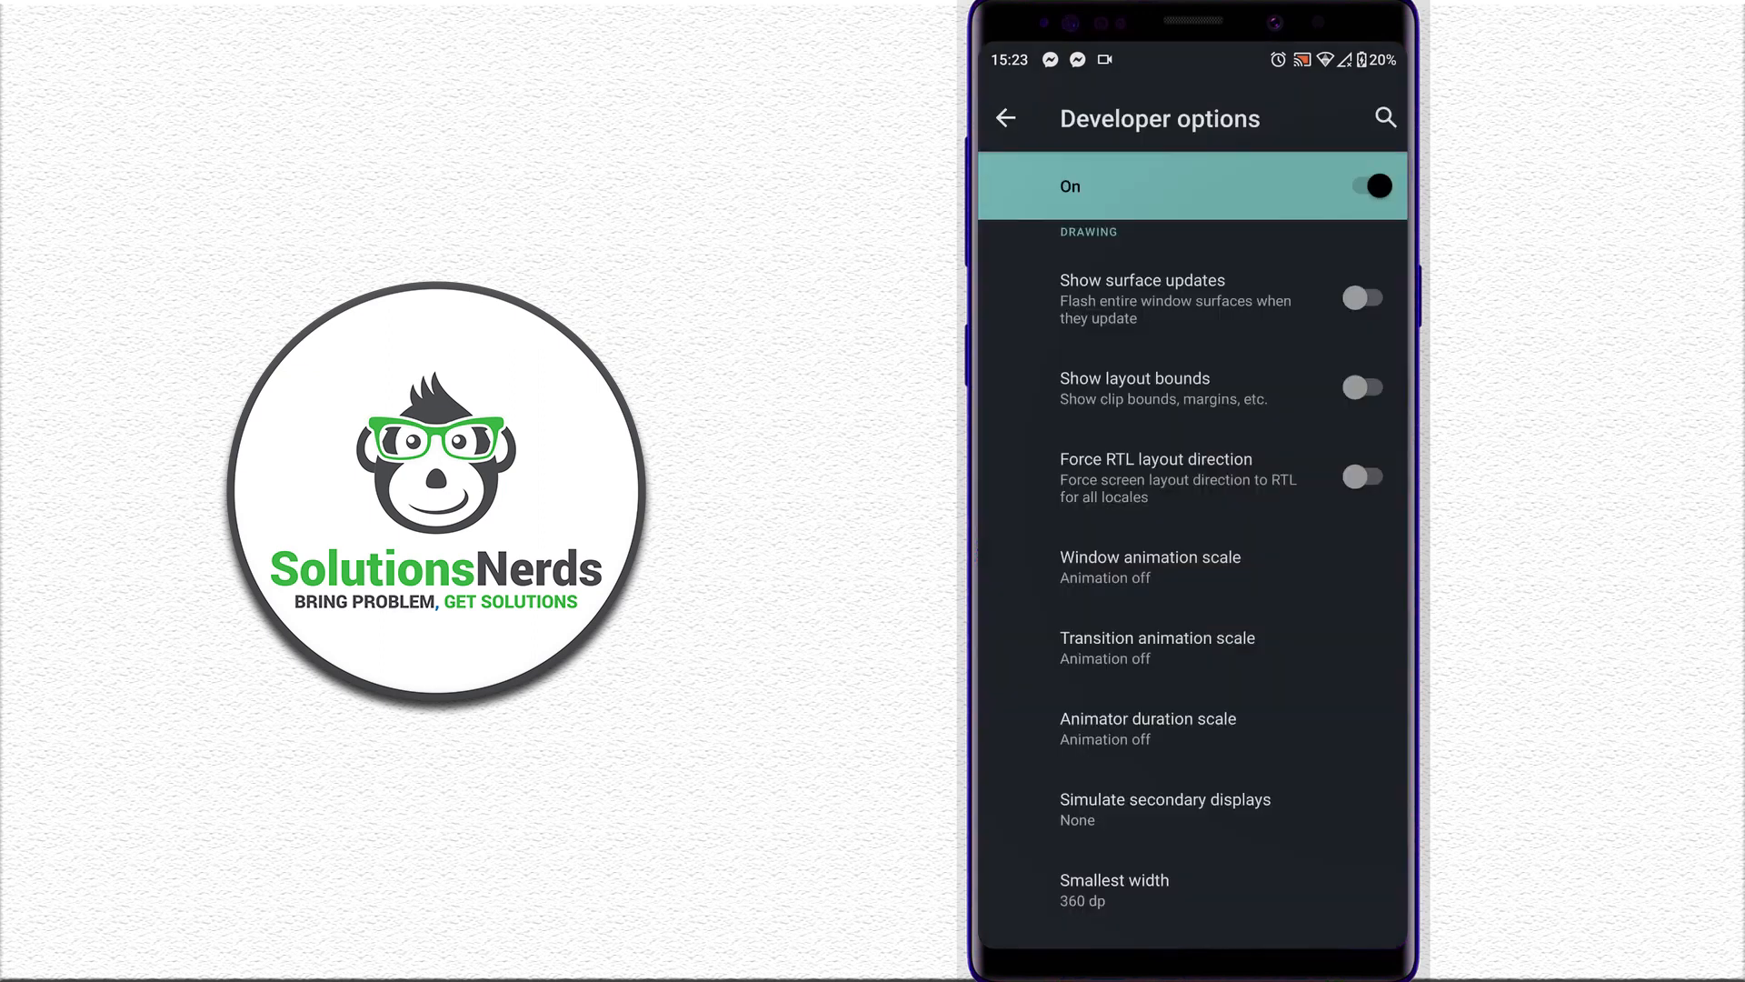